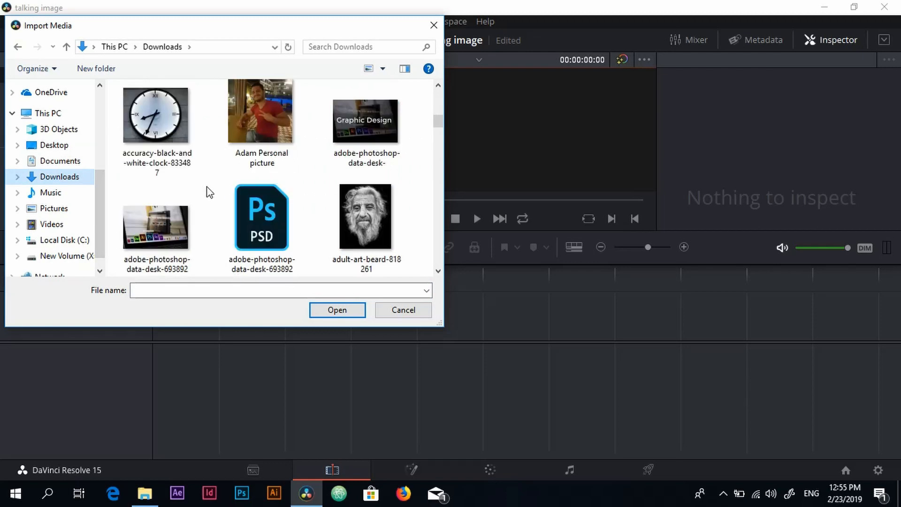
Step: Import the adult-art-beard photo from Downloads into the Media Pool
{"action": "left_click", "coordinate": [402, 309]}
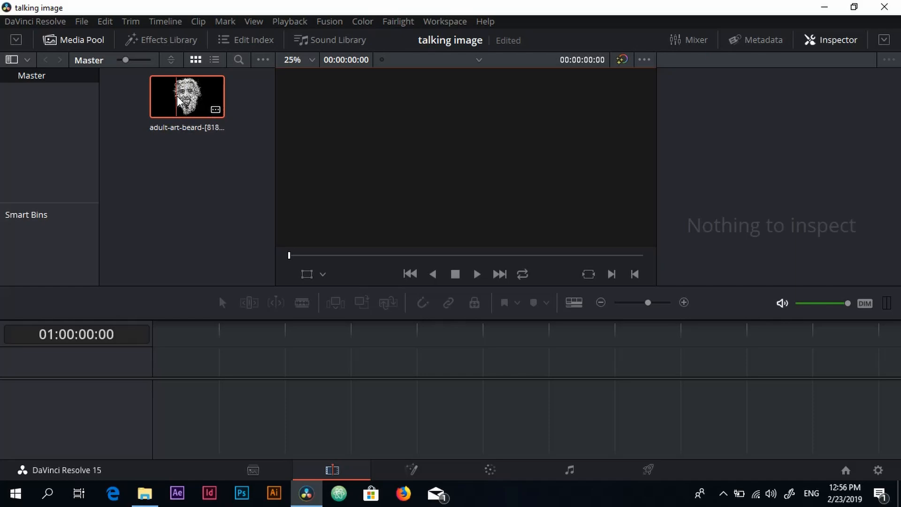
{"action": "mouse_move", "coordinate": [206, 153]}
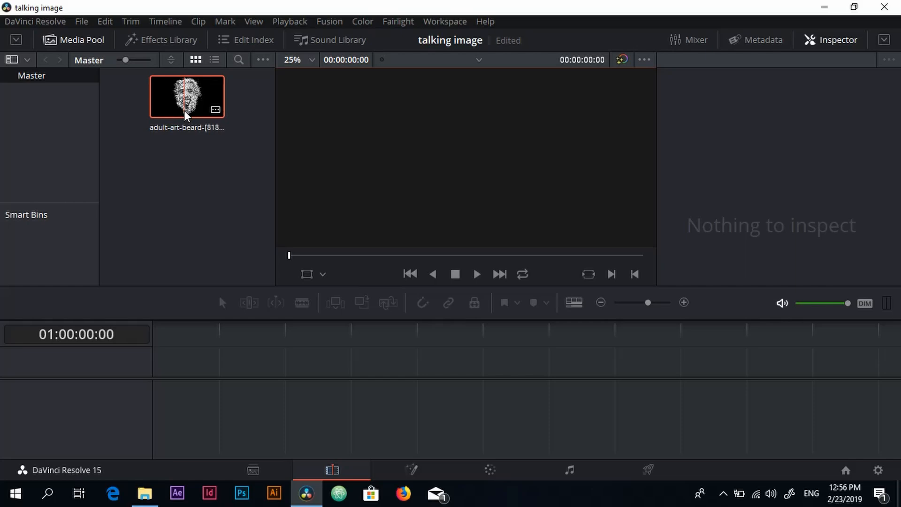
{"action": "mouse_move", "coordinate": [188, 107]}
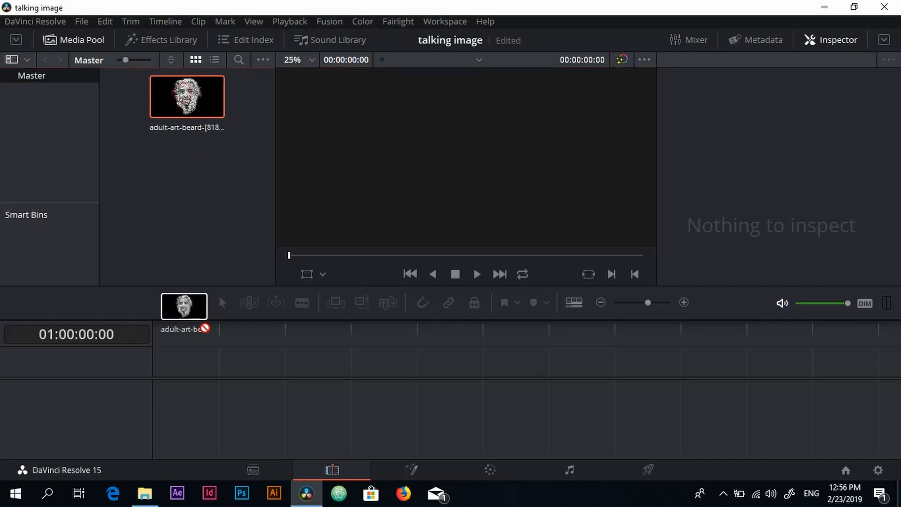
Step: Drop the bearded man photo onto a new Timeline 1 and select the clip
{"action": "left_click_drag", "start_coordinate": [184, 304], "coordinate": [162, 356]}
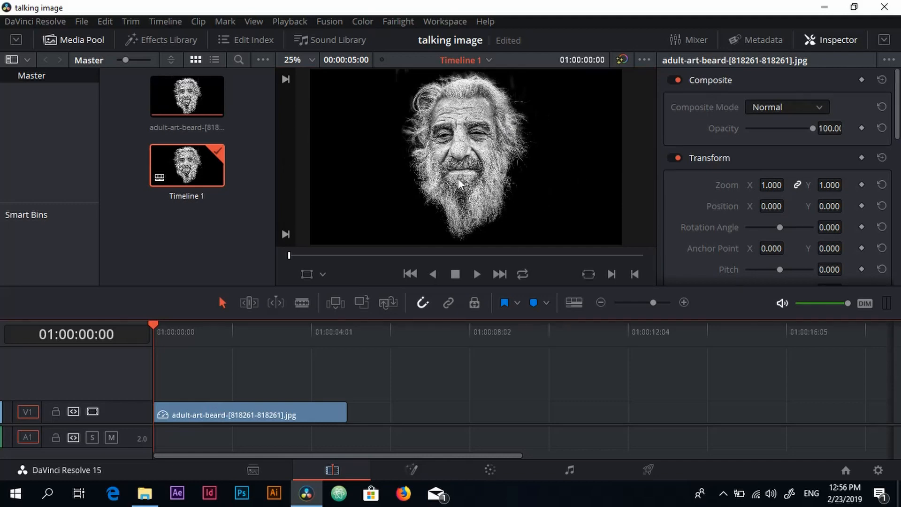
{"action": "mouse_move", "coordinate": [465, 165]}
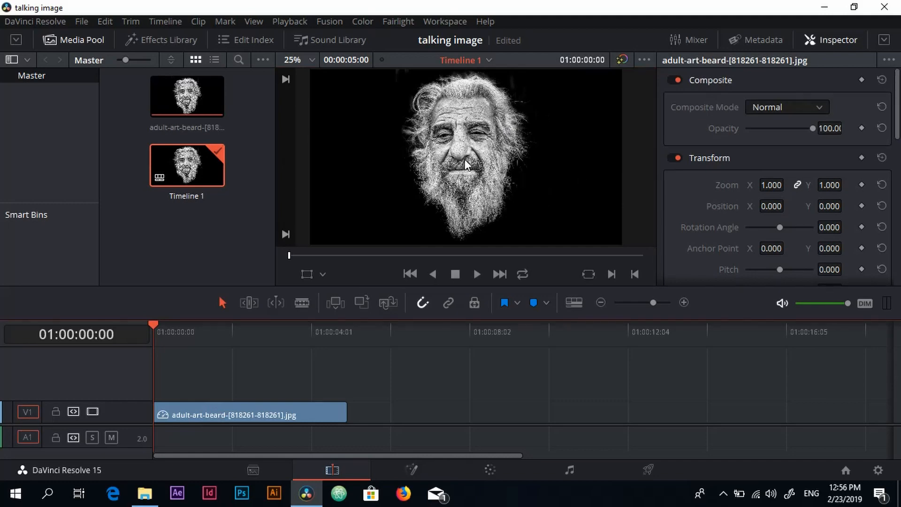
{"action": "mouse_move", "coordinate": [403, 181]}
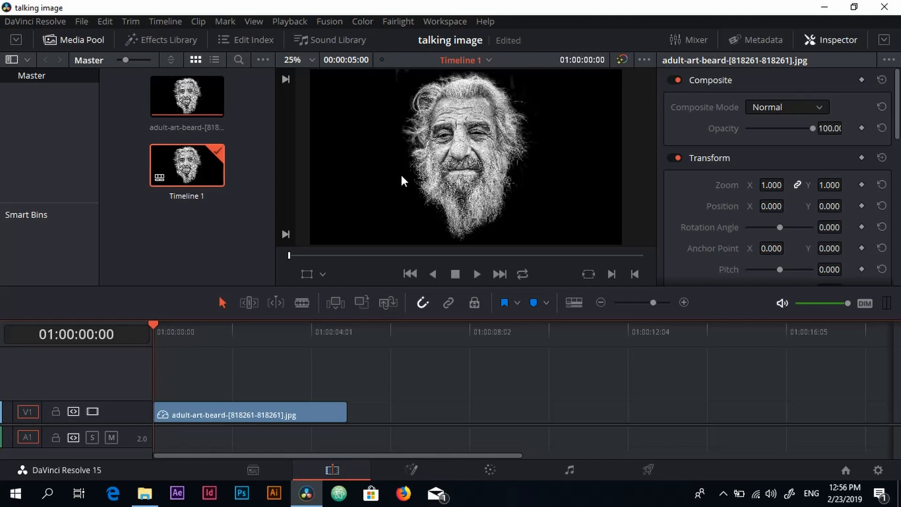
{"action": "mouse_move", "coordinate": [614, 352]}
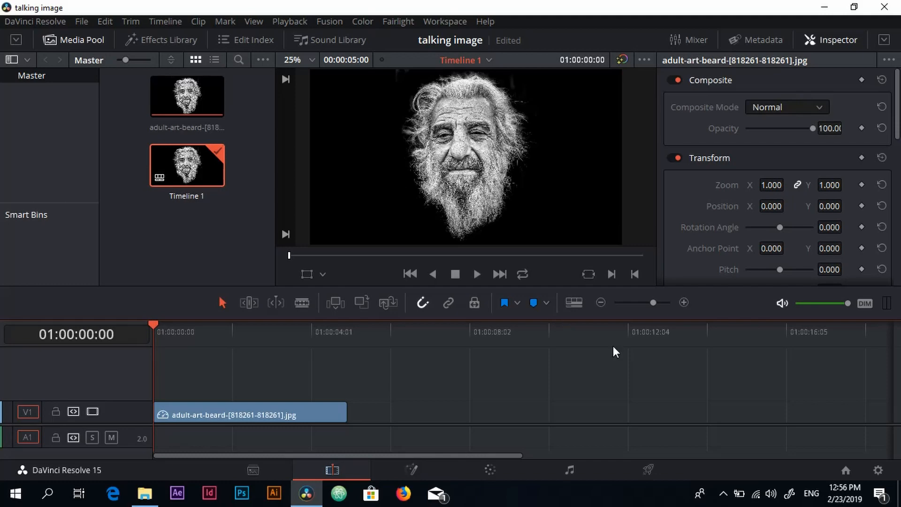
{"action": "left_click", "coordinate": [249, 414]}
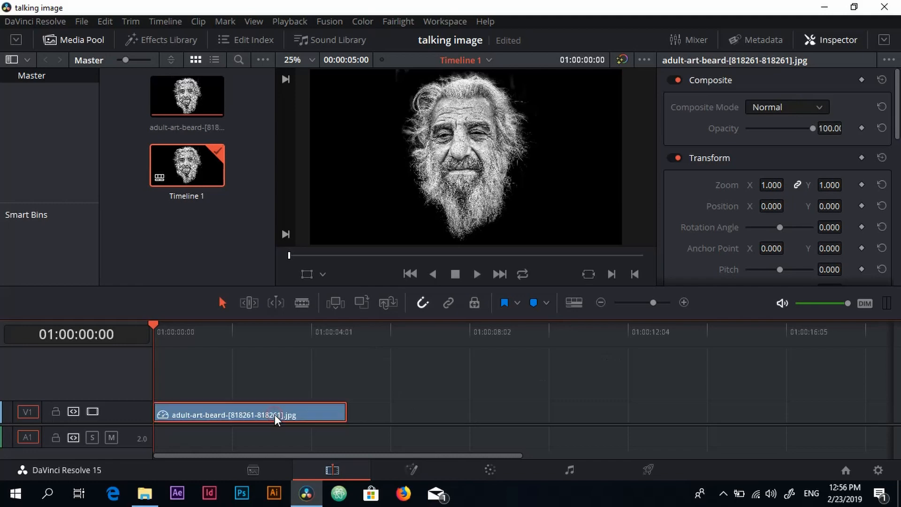
{"action": "mouse_move", "coordinate": [330, 435]}
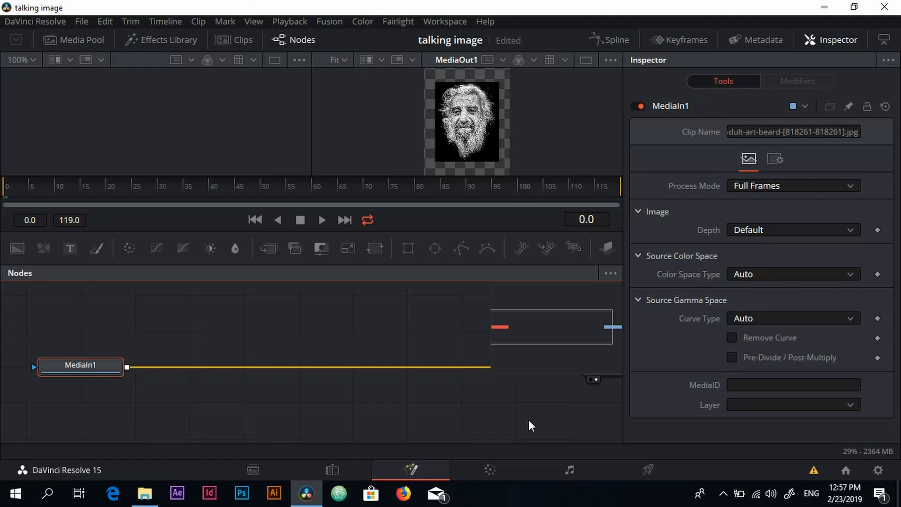
{"action": "mouse_move", "coordinate": [534, 349]}
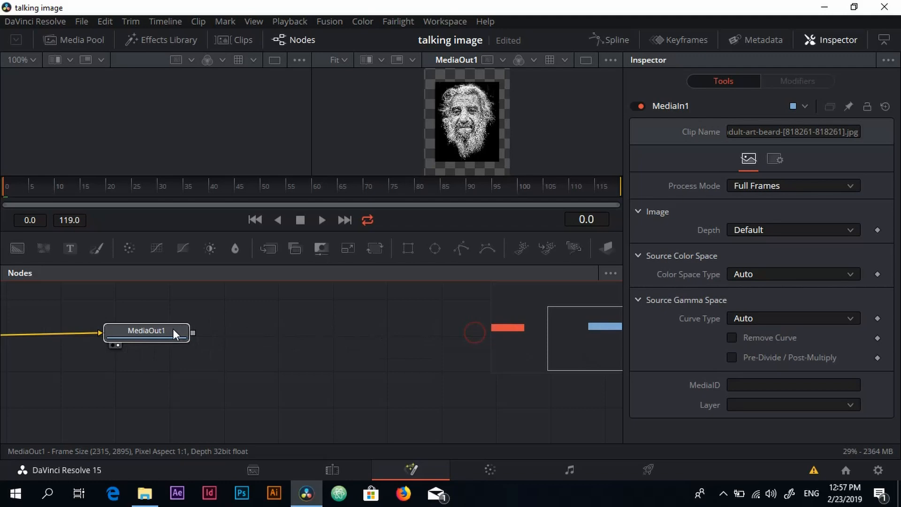
Step: Arrange MediaIn1 and MediaOut1, show a single viewer and zoom it to 50%
{"action": "left_click", "coordinate": [495, 336]}
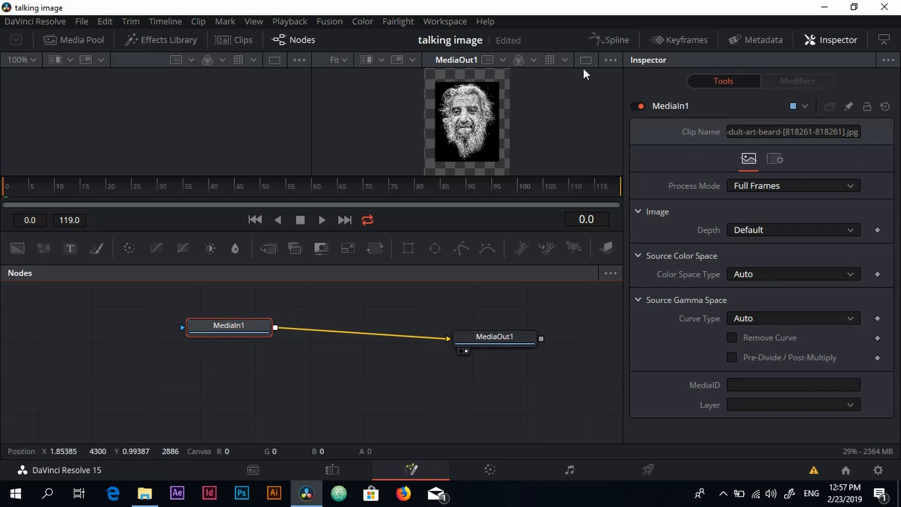
{"action": "mouse_move", "coordinate": [586, 60]}
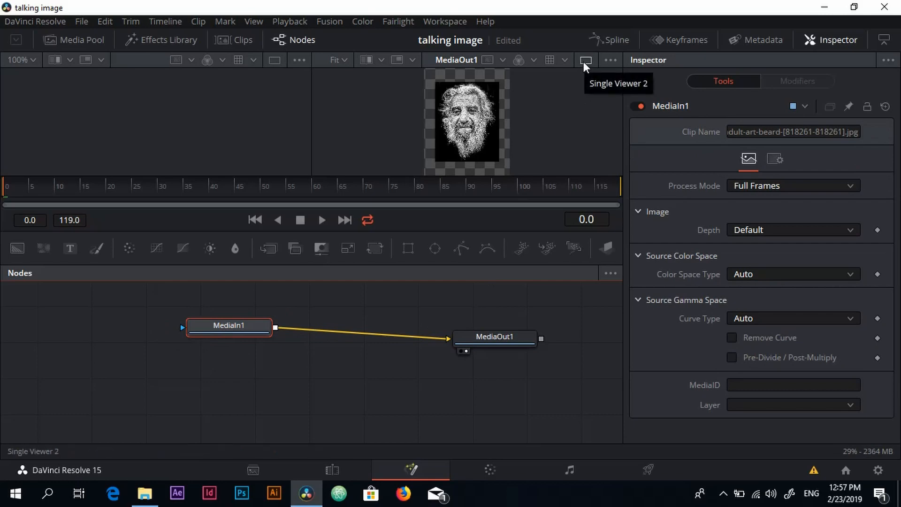
{"action": "left_click", "coordinate": [585, 60]}
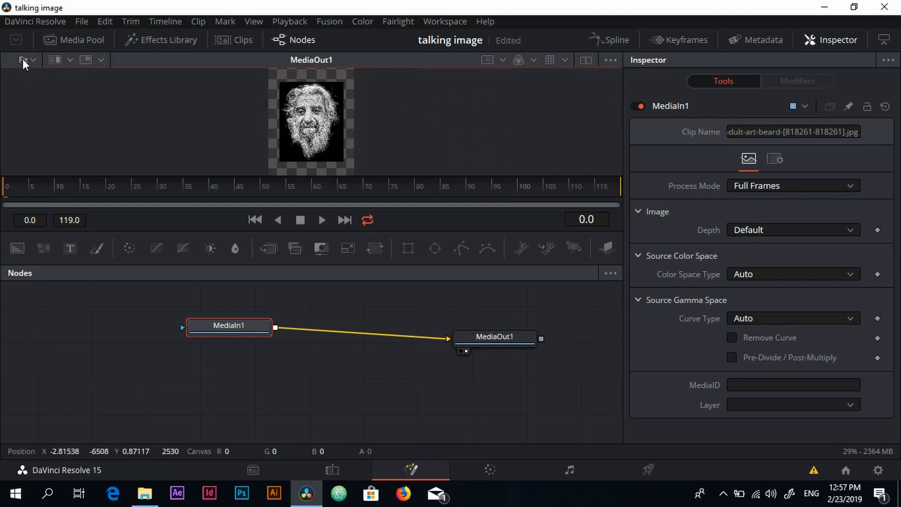
{"action": "left_click", "coordinate": [24, 60]}
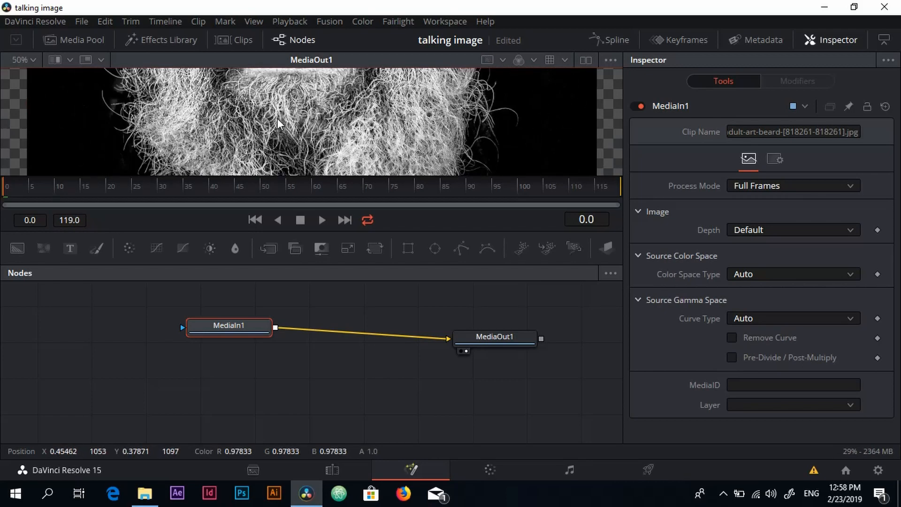
{"action": "mouse_move", "coordinate": [460, 250]}
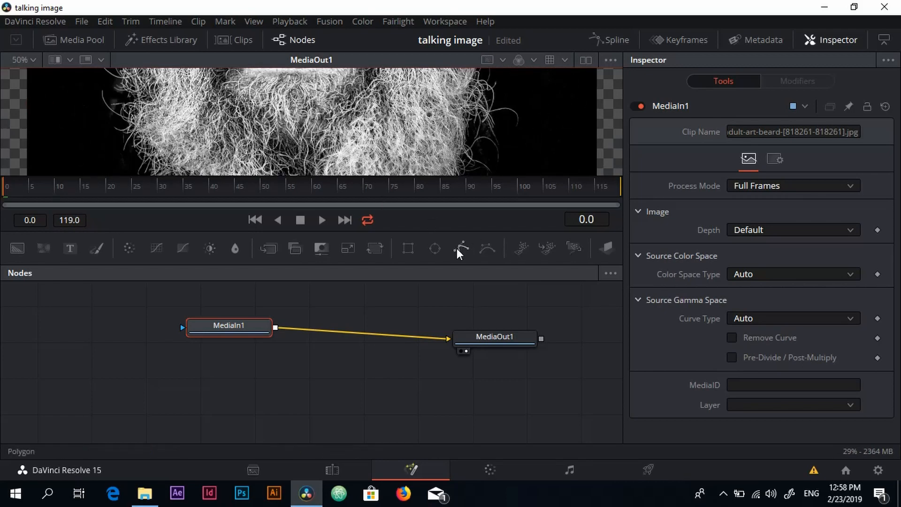
Step: Add a Polygon mask to MediaIn1 with Solid off and Invert on
{"action": "left_click", "coordinate": [460, 248]}
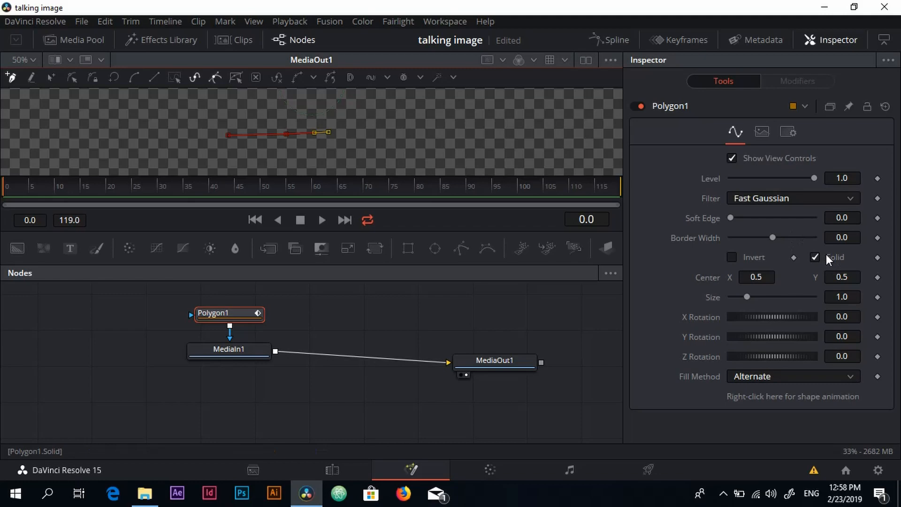
{"action": "left_click", "coordinate": [815, 257]}
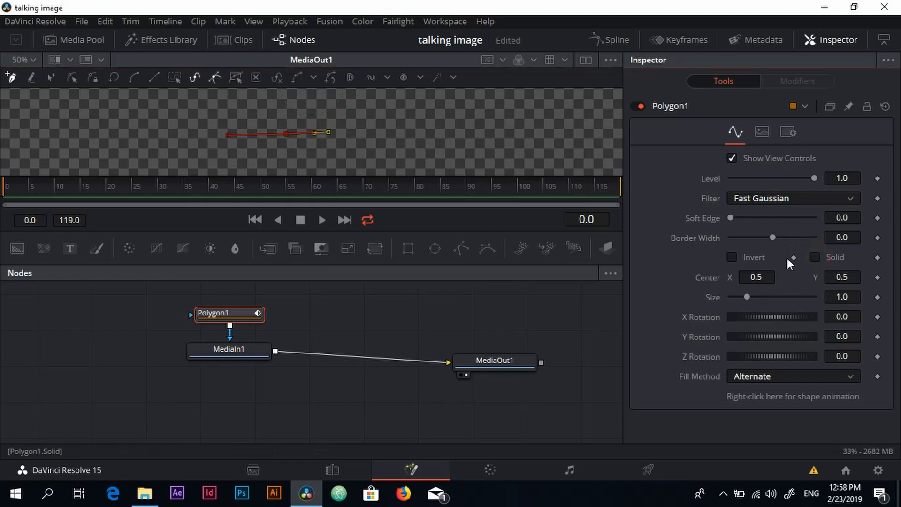
{"action": "left_click", "coordinate": [734, 257]}
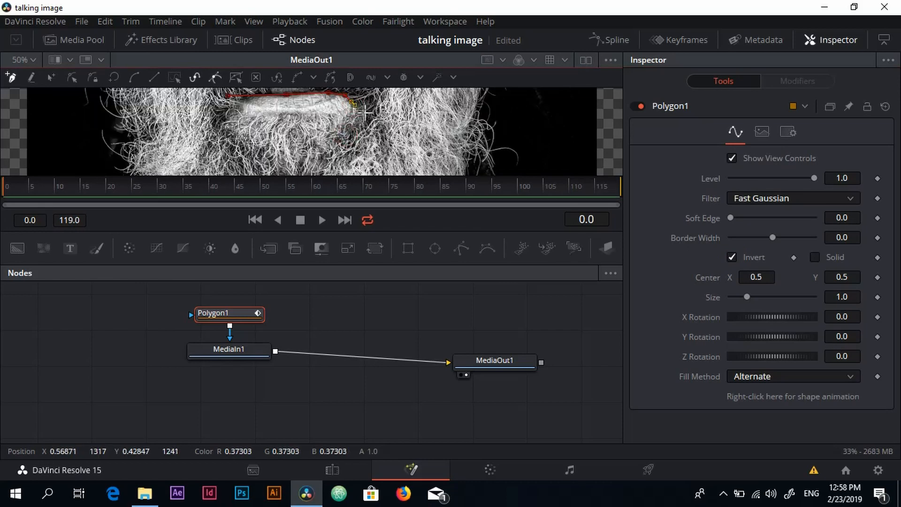
Step: Trace the polygon outline around the man's mouth and lower beard
{"action": "left_click_drag", "start_coordinate": [354, 104], "coordinate": [371, 127]}
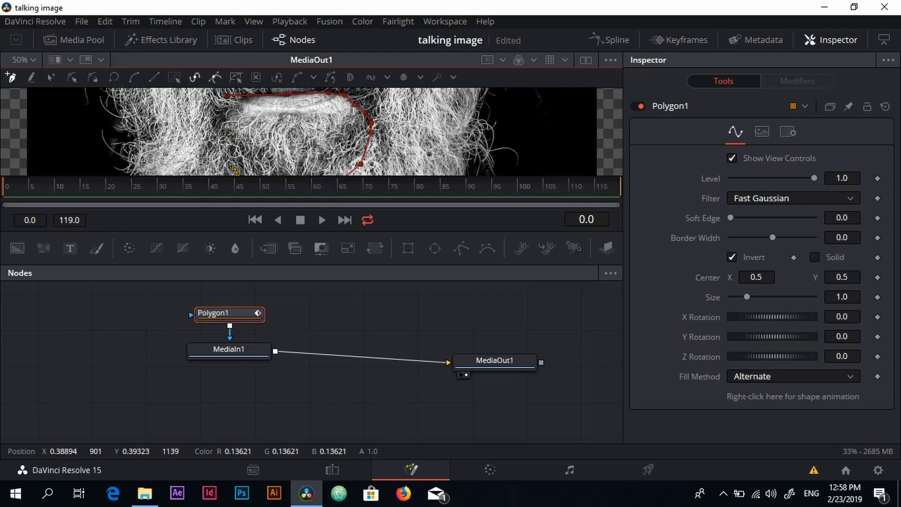
{"action": "left_click_drag", "start_coordinate": [236, 170], "coordinate": [222, 118]}
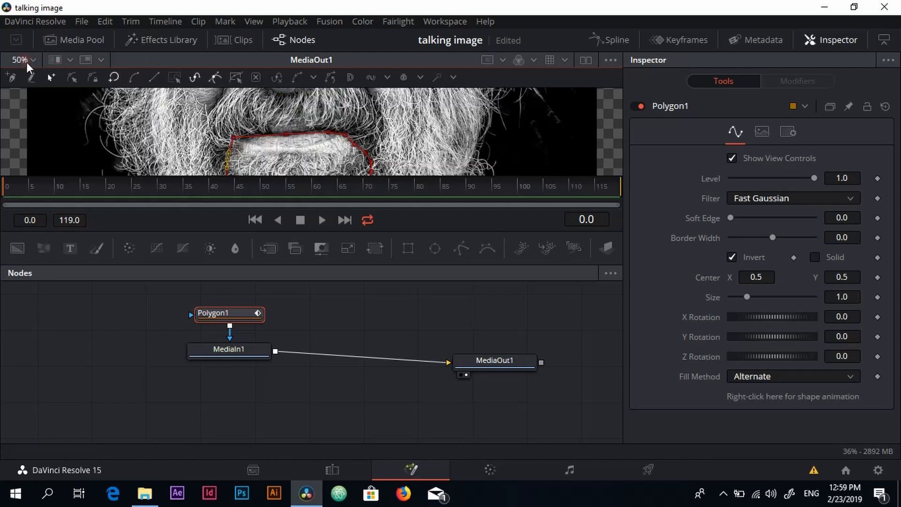
{"action": "left_click", "coordinate": [17, 60]}
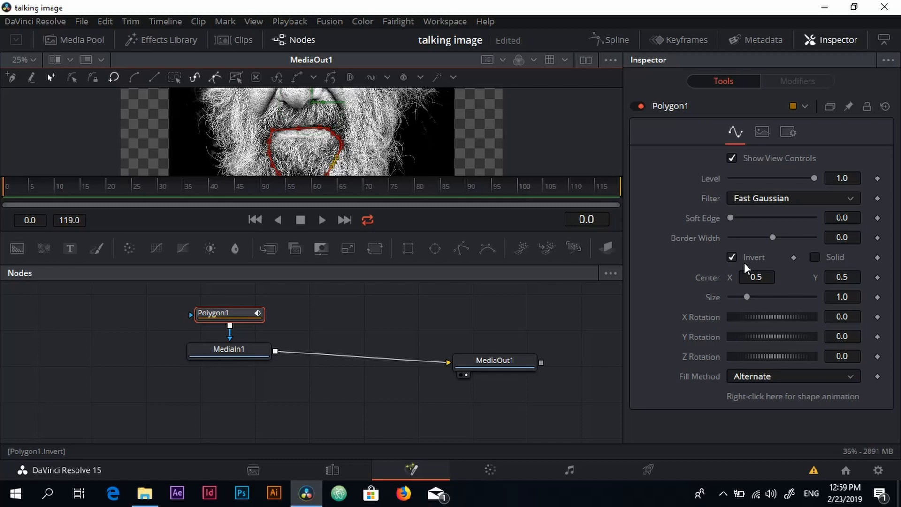
Step: Set Polygon1 to Invert off and Solid on so only the mouth cutout remains, viewer at Fit
{"action": "left_click", "coordinate": [732, 257]}
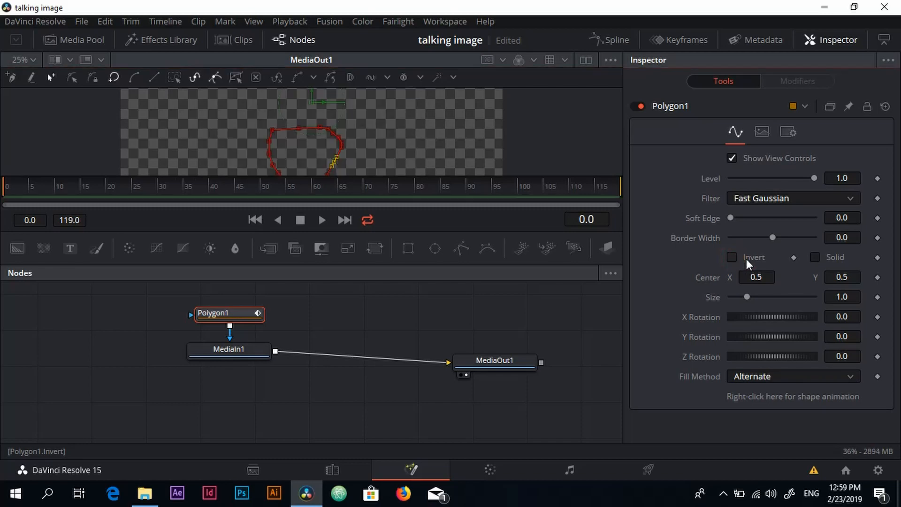
{"action": "left_click", "coordinate": [815, 258]}
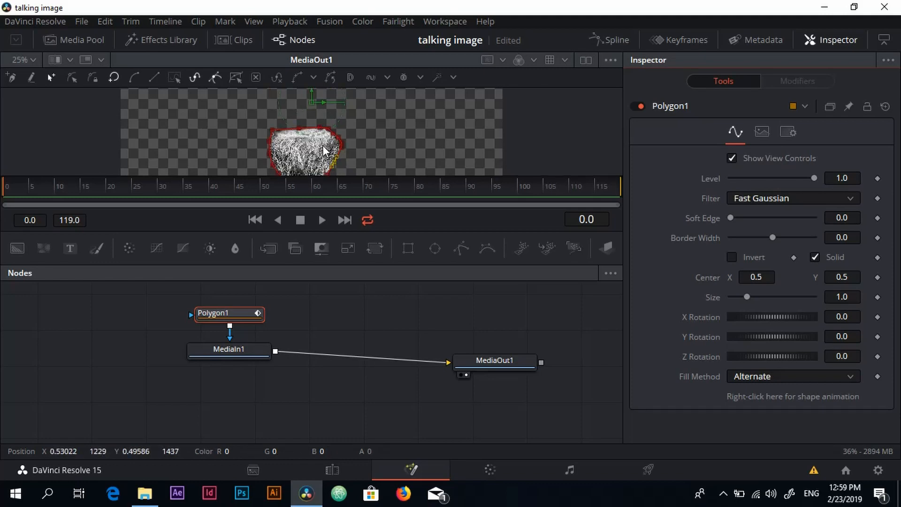
{"action": "left_click", "coordinate": [22, 60]}
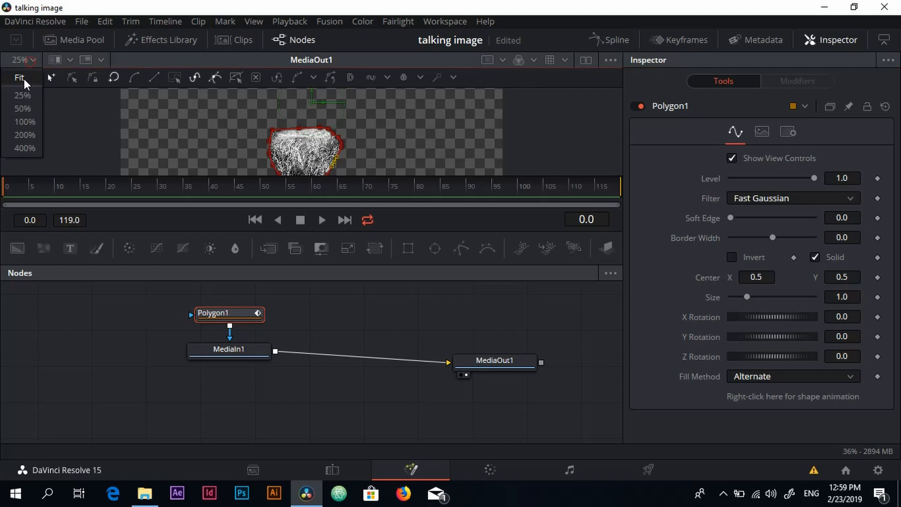
{"action": "left_click", "coordinate": [20, 78]}
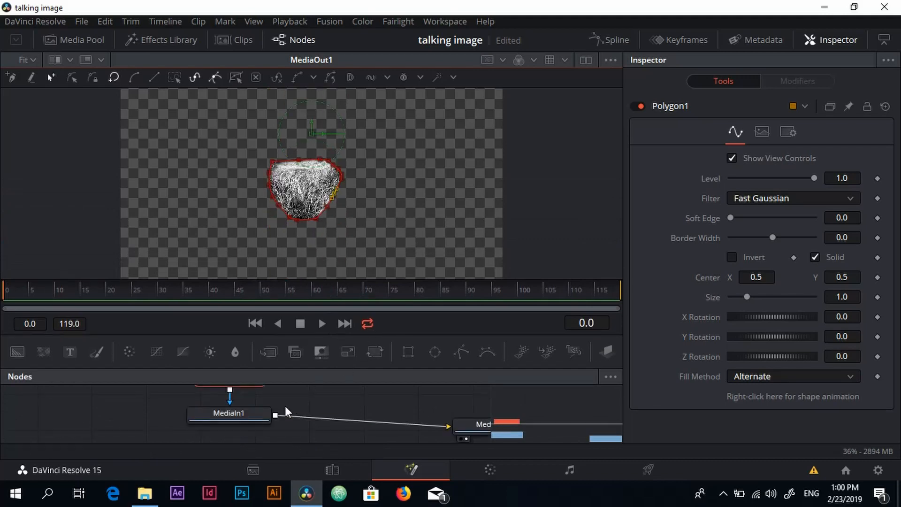
{"action": "mouse_move", "coordinate": [229, 413]}
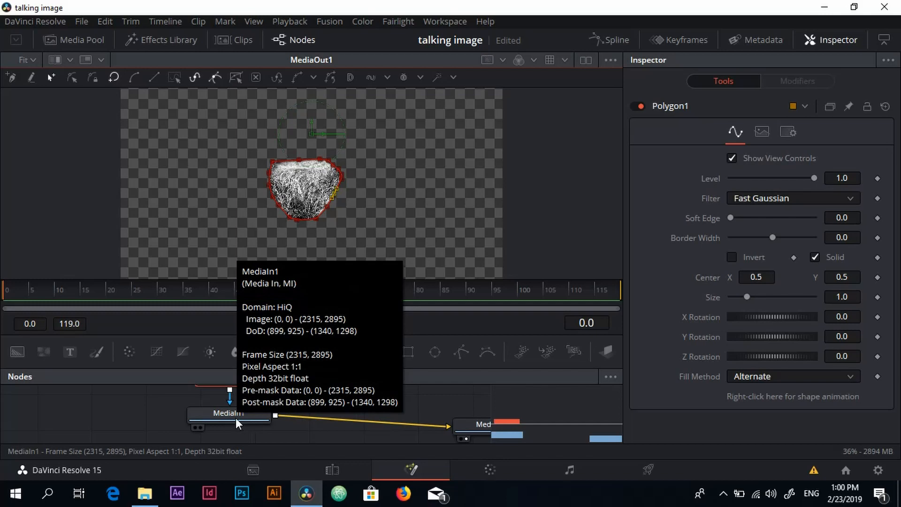
{"action": "left_click", "coordinate": [229, 413]}
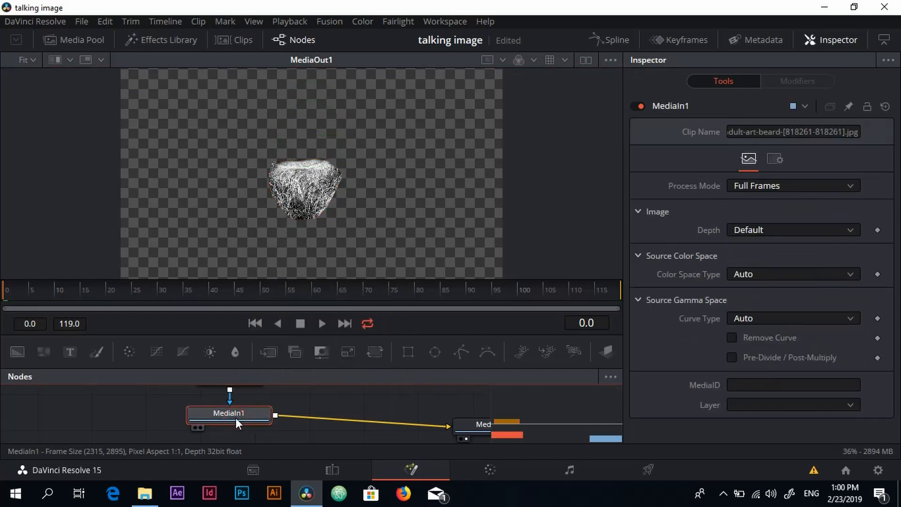
{"action": "mouse_move", "coordinate": [230, 414]}
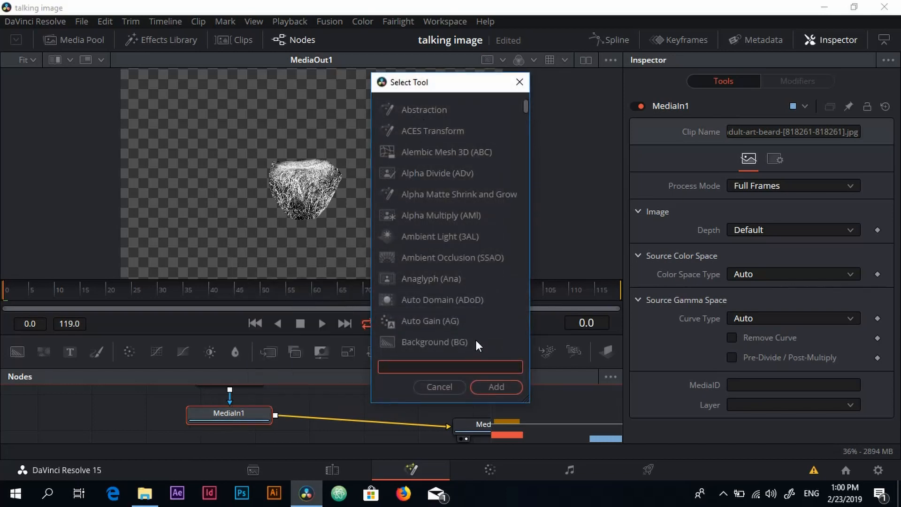
Step: Insert a Crop node between MediaIn1 and MediaOut1 via the Select Tool search
{"action": "type", "text": "crop"}
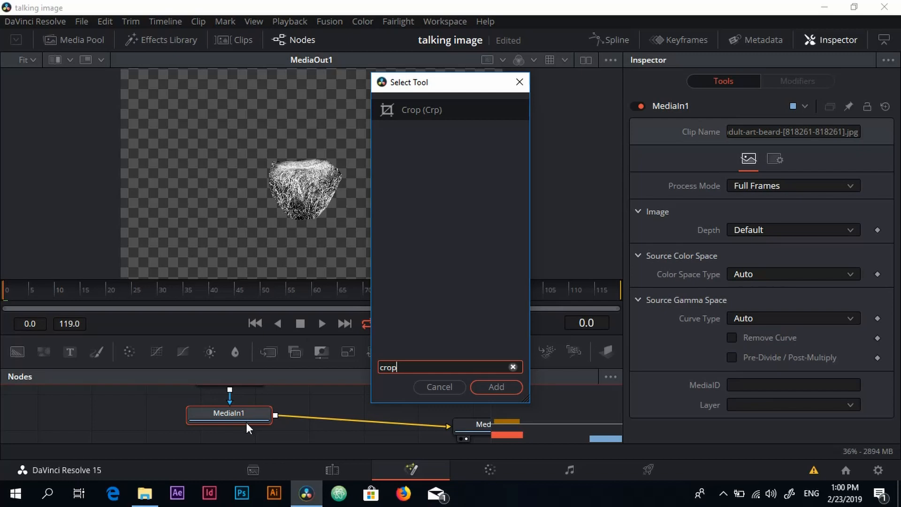
{"action": "mouse_move", "coordinate": [242, 416]}
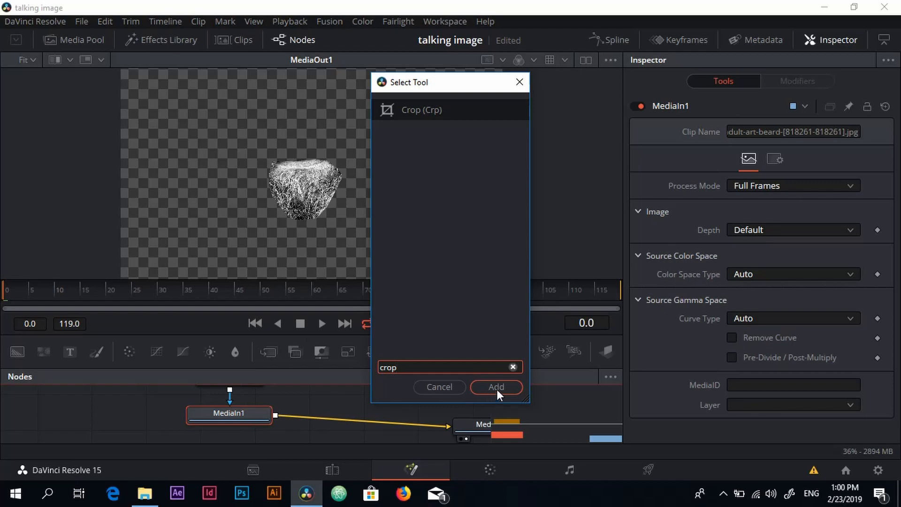
{"action": "left_click", "coordinate": [495, 386]}
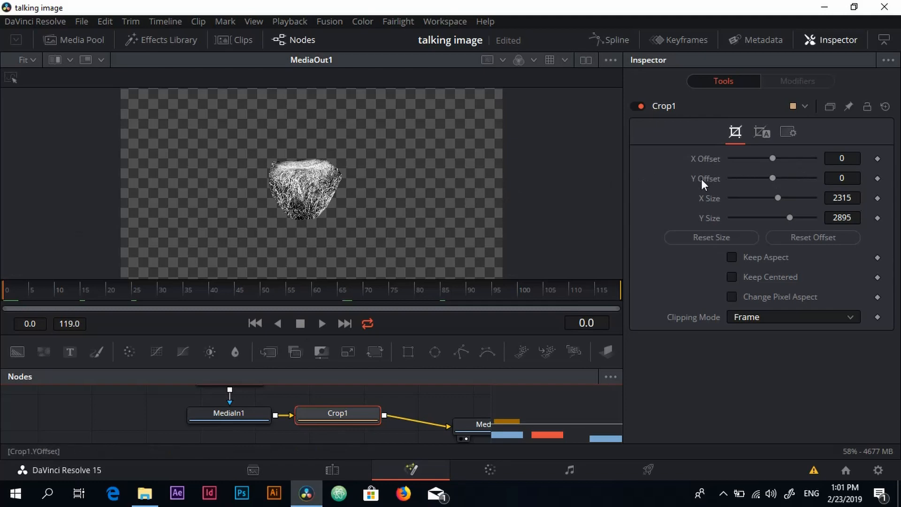
{"action": "mouse_move", "coordinate": [885, 190]}
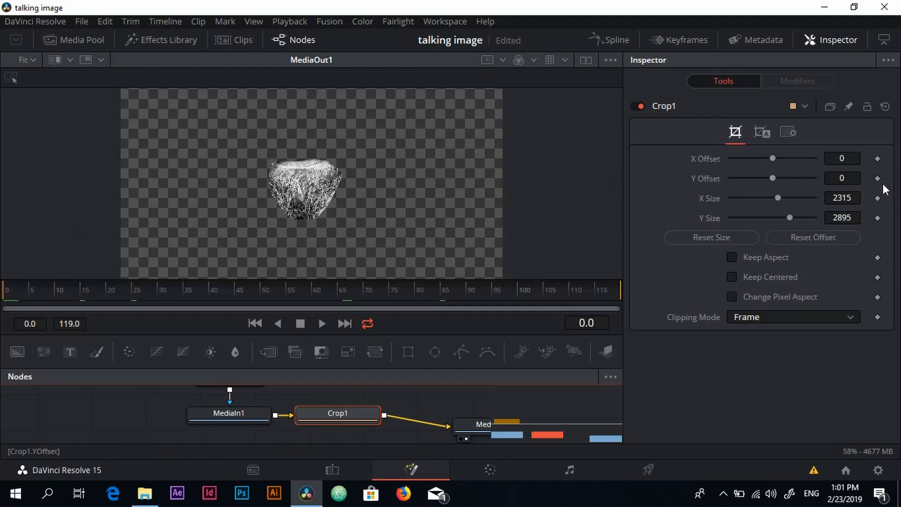
Step: Keyframe Crop1 Y Offset, setting it to 90 at frames 10 and 30 with 0 between
{"action": "left_click", "coordinate": [878, 179]}
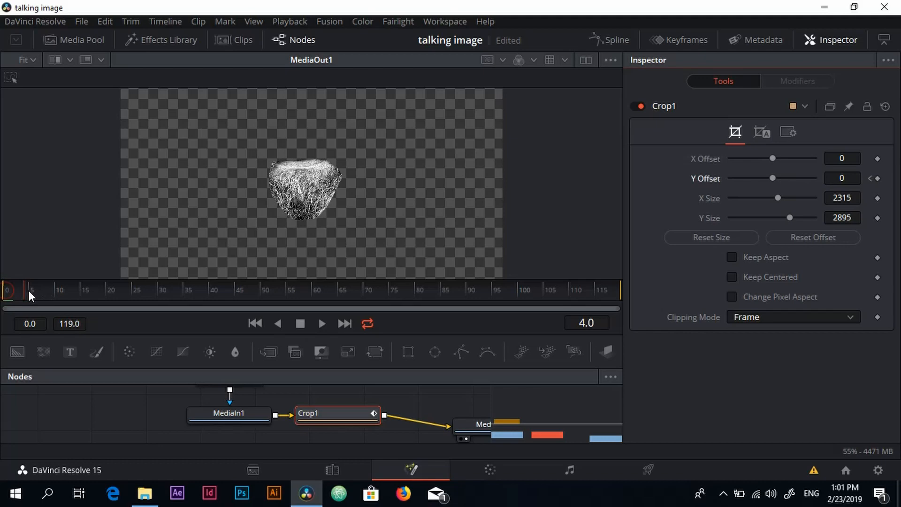
{"action": "left_click", "coordinate": [59, 290]}
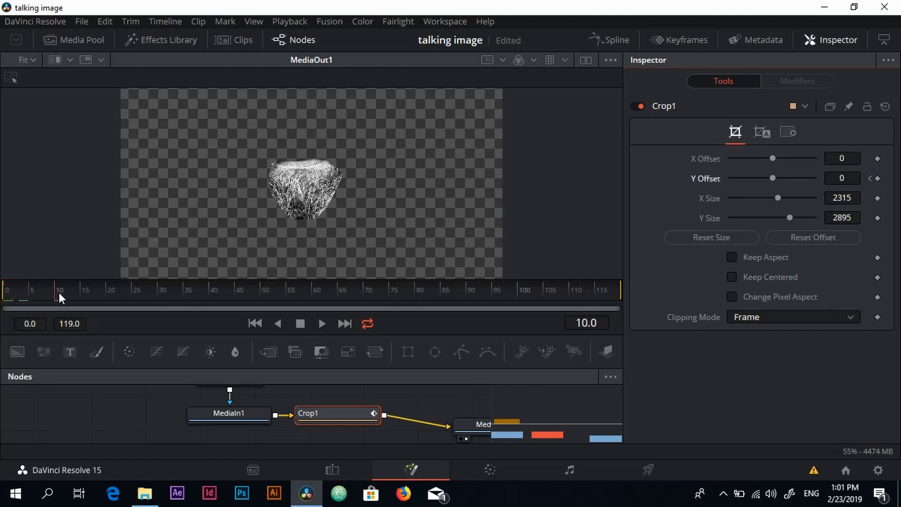
{"action": "left_click", "coordinate": [842, 178]}
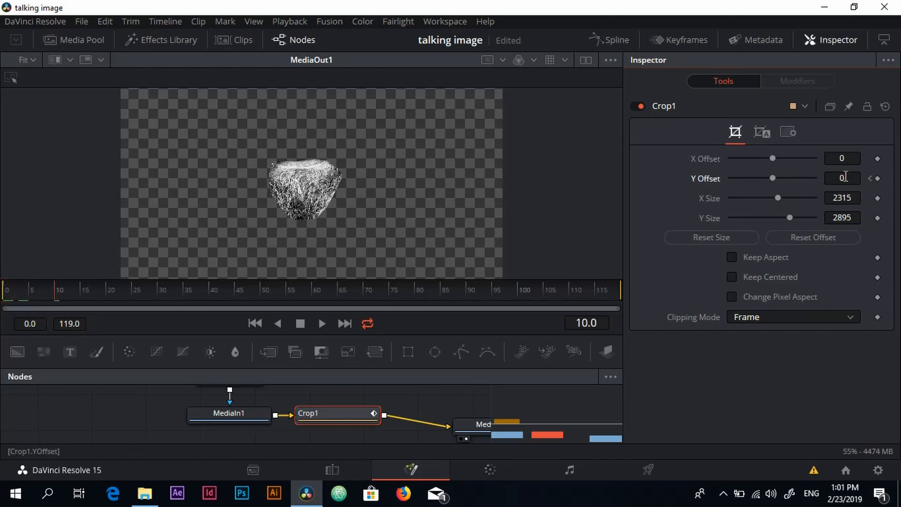
{"action": "left_click", "coordinate": [842, 178]}
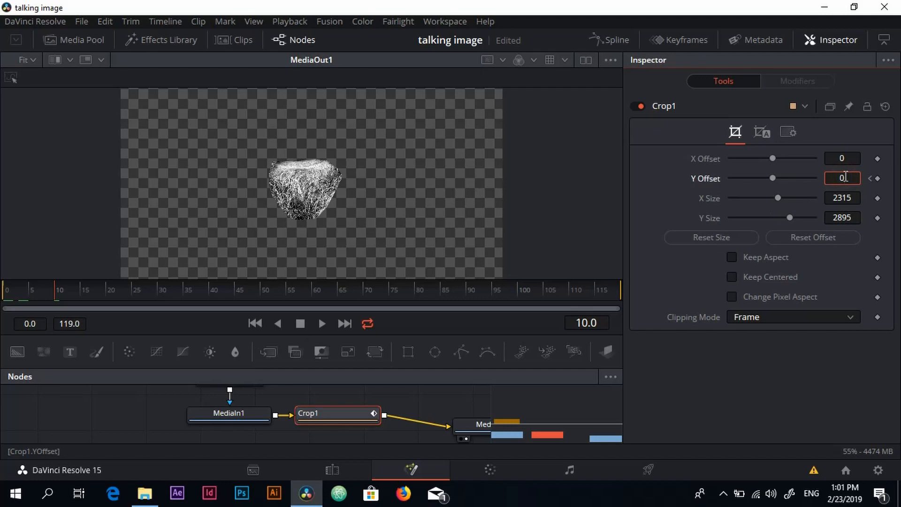
{"action": "type", "text": "90"}
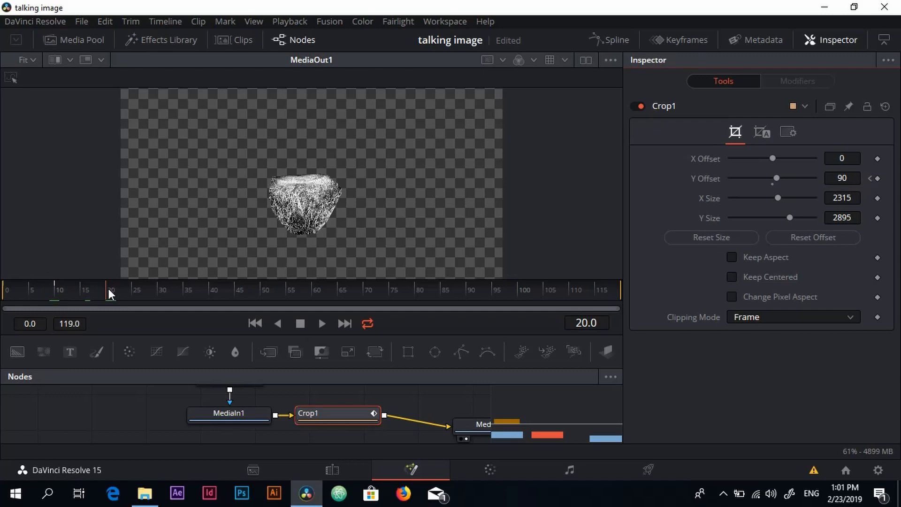
{"action": "left_click", "coordinate": [842, 179]}
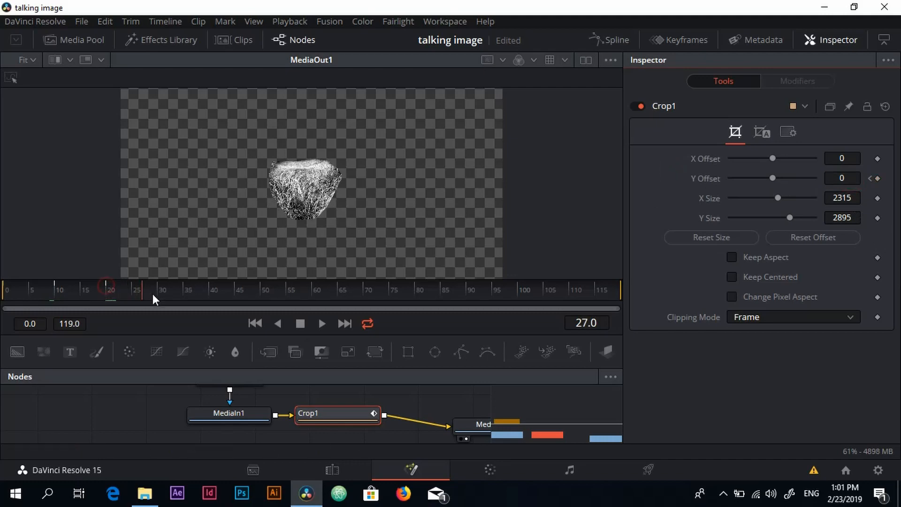
{"action": "left_click", "coordinate": [842, 177]}
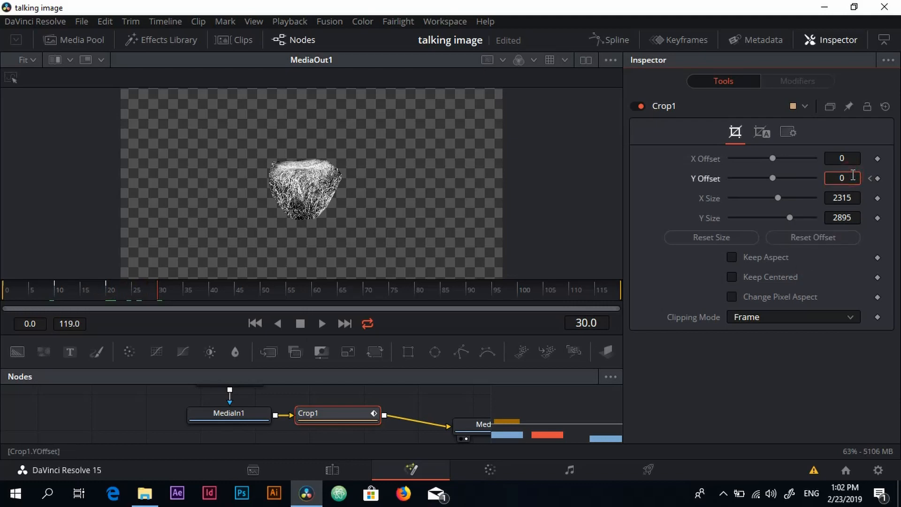
{"action": "type", "text": "90"}
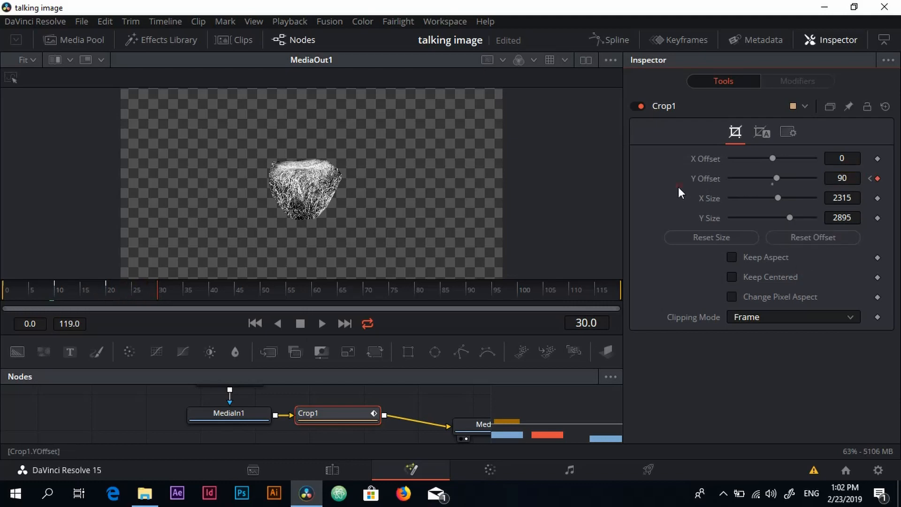
Step: Continue alternating Y Offset keyframes through frames 35-40, ending at 90
{"action": "left_click", "coordinate": [187, 290]}
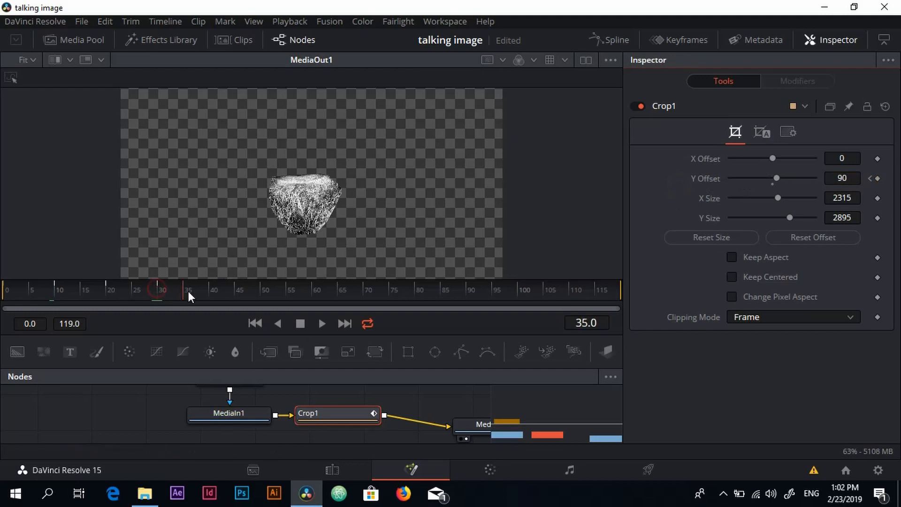
{"action": "left_click", "coordinate": [213, 291]}
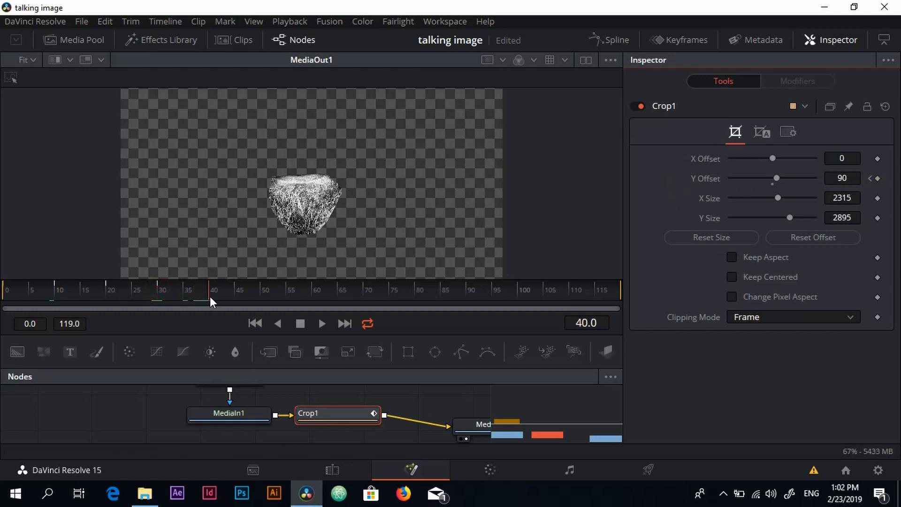
{"action": "left_click", "coordinate": [842, 179]}
{"action": "type", "text": "0"}
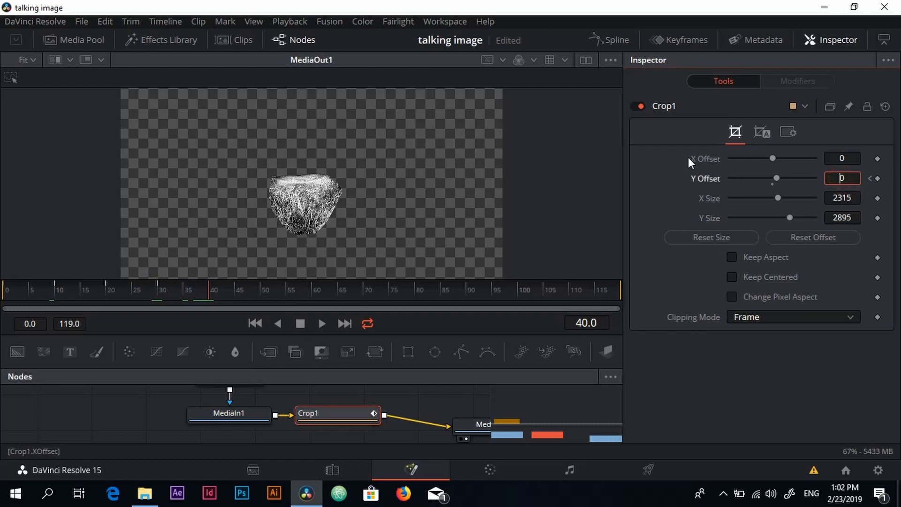
{"action": "left_click", "coordinate": [290, 290]}
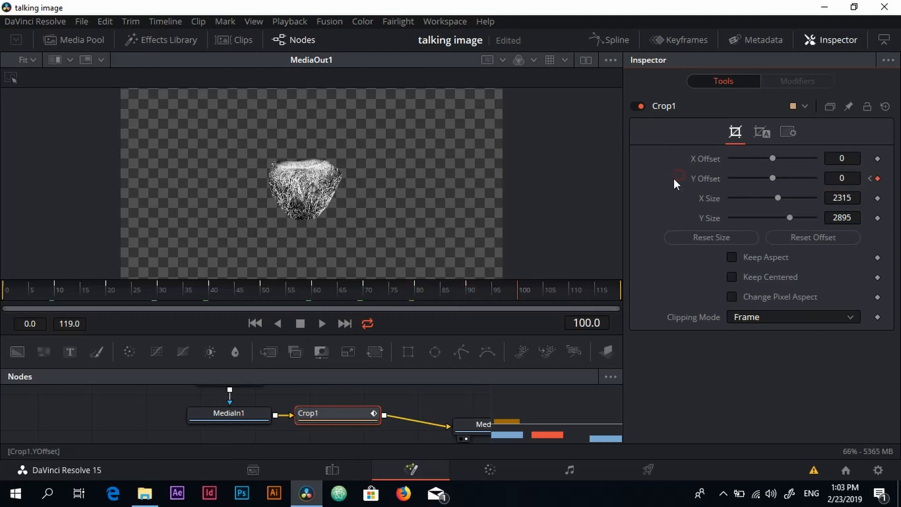
{"action": "type", "text": "90"}
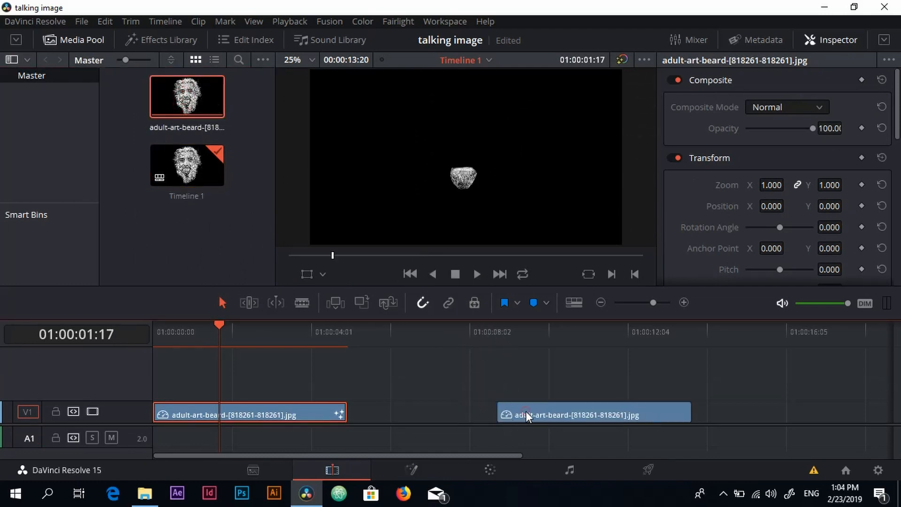
Step: Select the second, uncropped photo clip on V1 and move the playhead onto it
{"action": "left_click", "coordinate": [593, 414]}
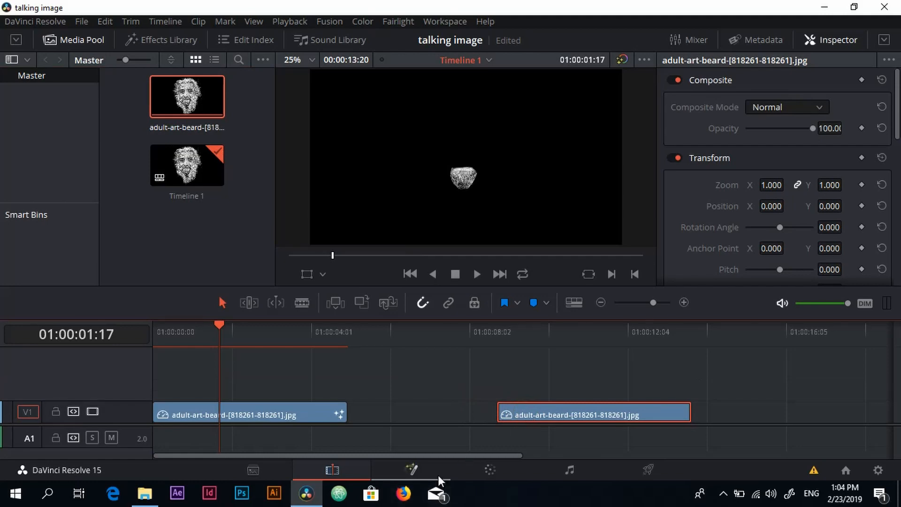
{"action": "left_click", "coordinate": [250, 414]}
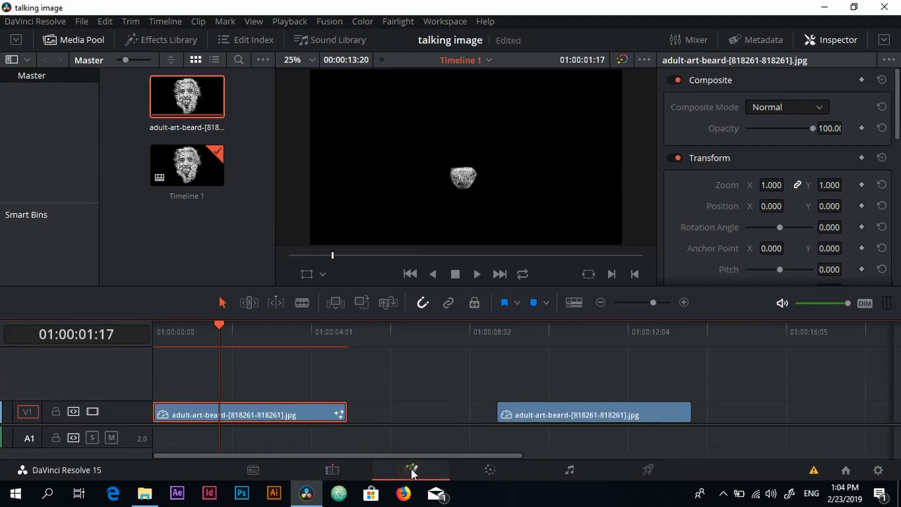
{"action": "left_click", "coordinate": [411, 470]}
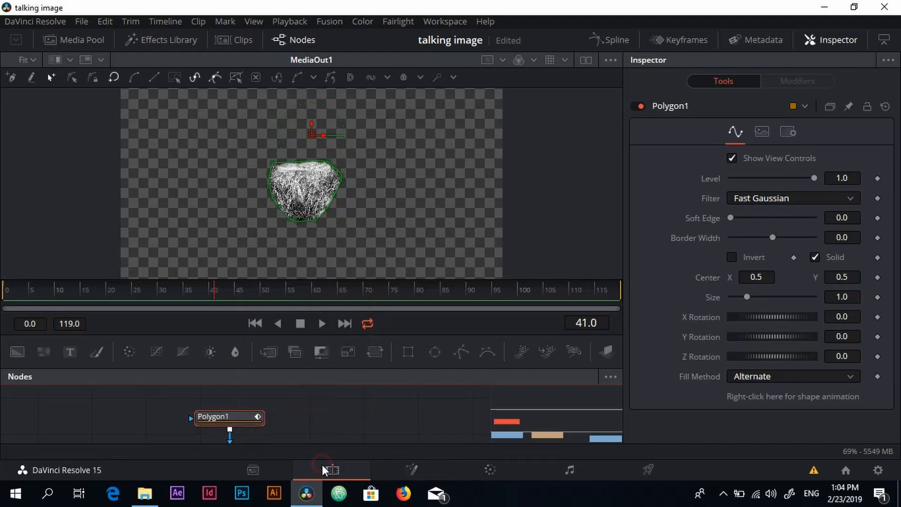
{"action": "left_click", "coordinate": [330, 470]}
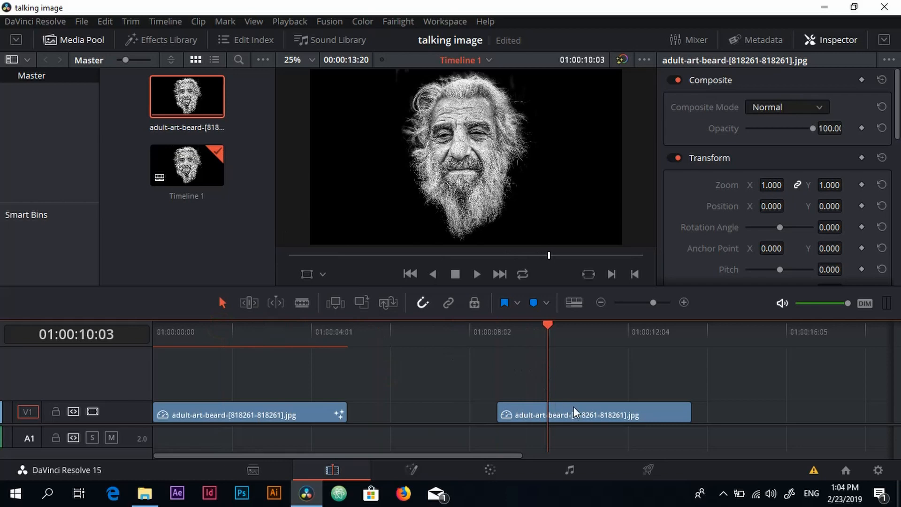
{"action": "left_click", "coordinate": [574, 413]}
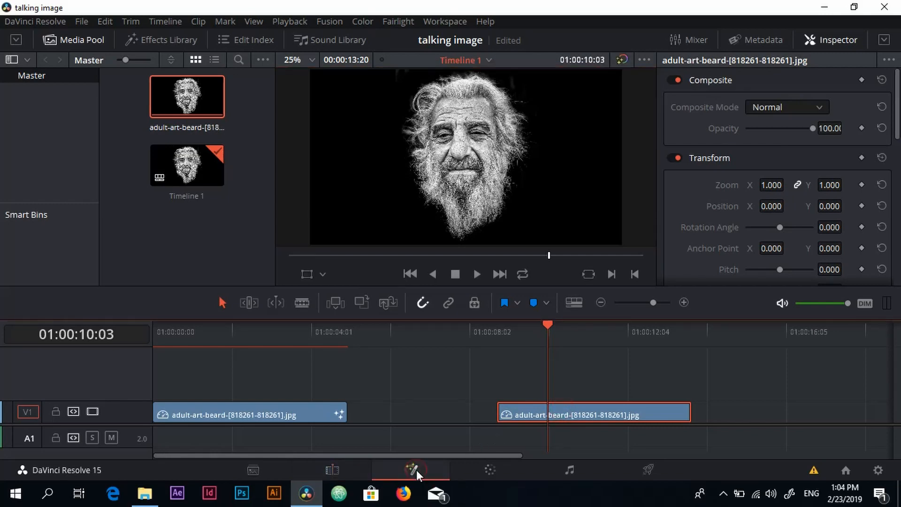
Step: In Fusion, attach the Polygon1 mask to the second copy's MediaIn1 node
{"action": "left_click", "coordinate": [410, 470]}
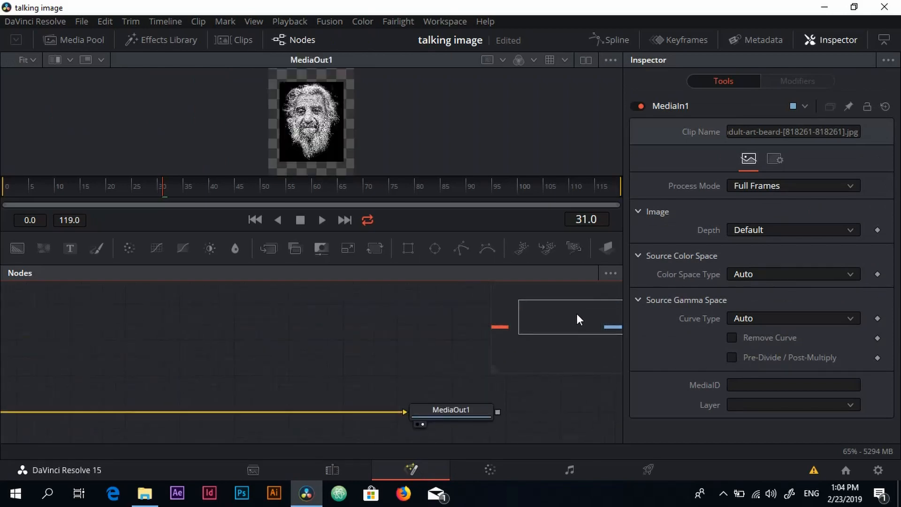
{"action": "left_click_drag", "start_coordinate": [569, 317], "coordinate": [180, 344]}
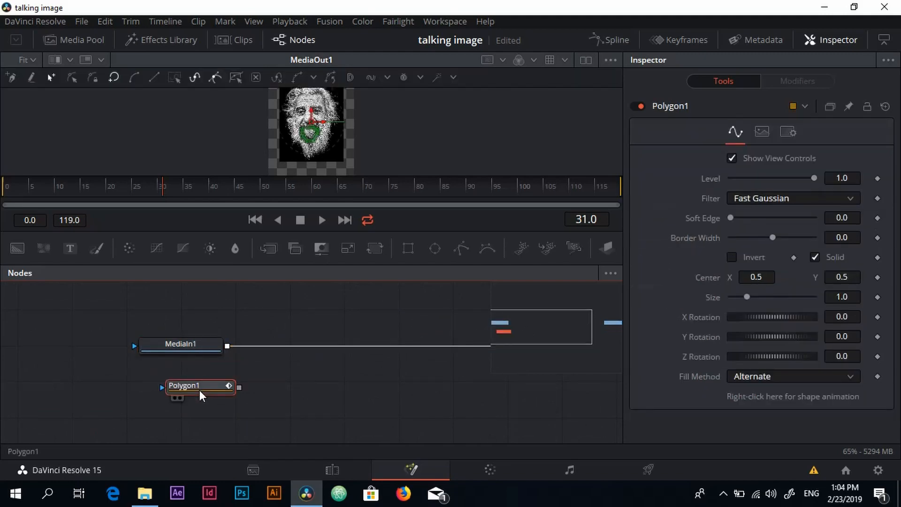
{"action": "left_click_drag", "start_coordinate": [200, 385], "coordinate": [173, 306]}
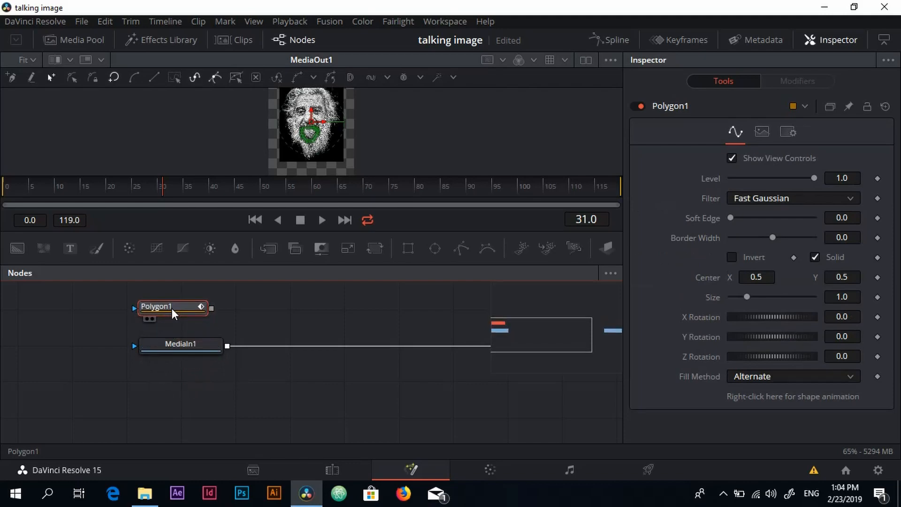
{"action": "left_click", "coordinate": [181, 345]}
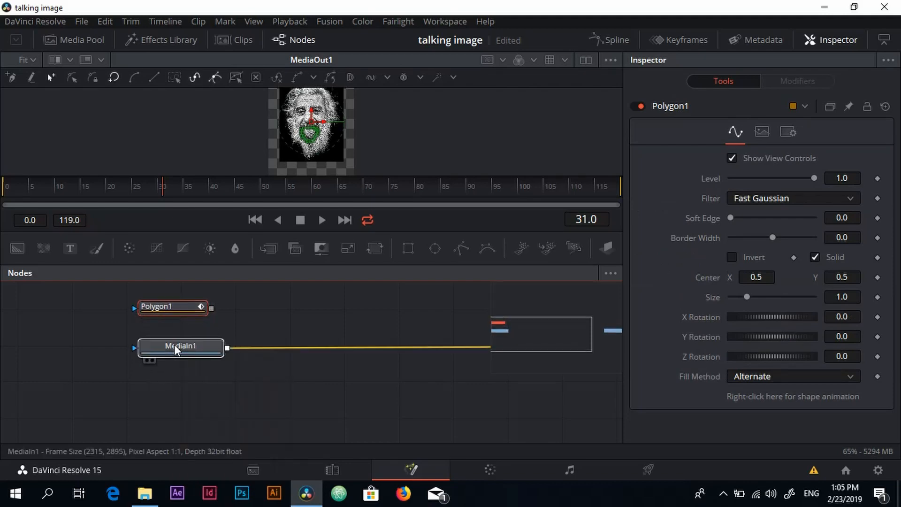
{"action": "left_click", "coordinate": [180, 353]}
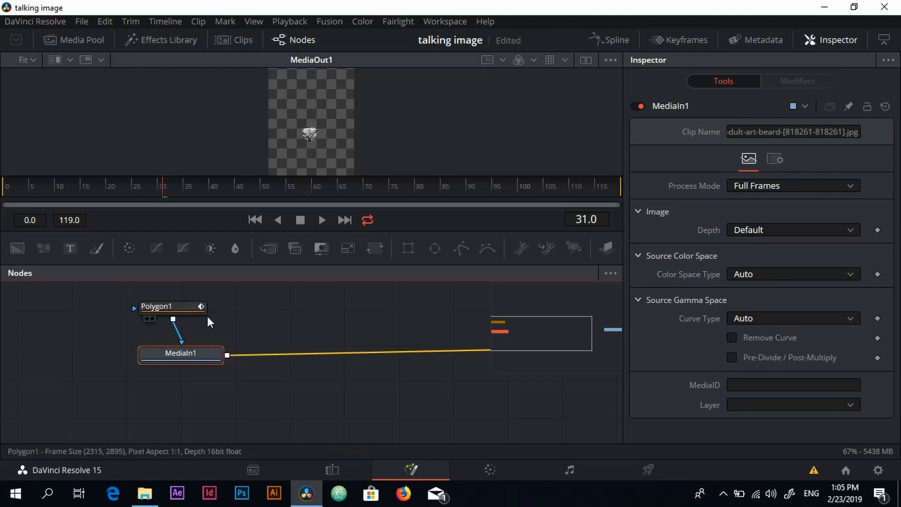
{"action": "left_click", "coordinate": [171, 306]}
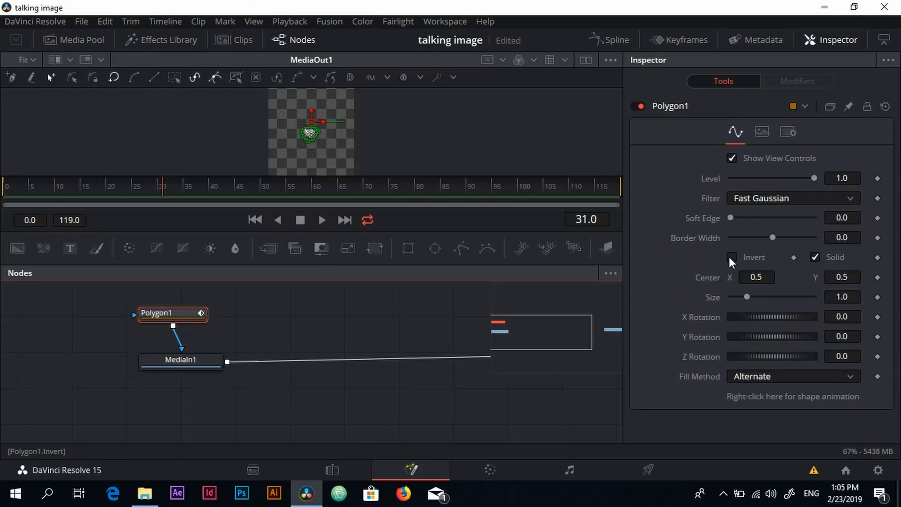
Step: Turn Invert on for Polygon1 and zoom the viewer in to check the mouth cutout
{"action": "left_click", "coordinate": [732, 257]}
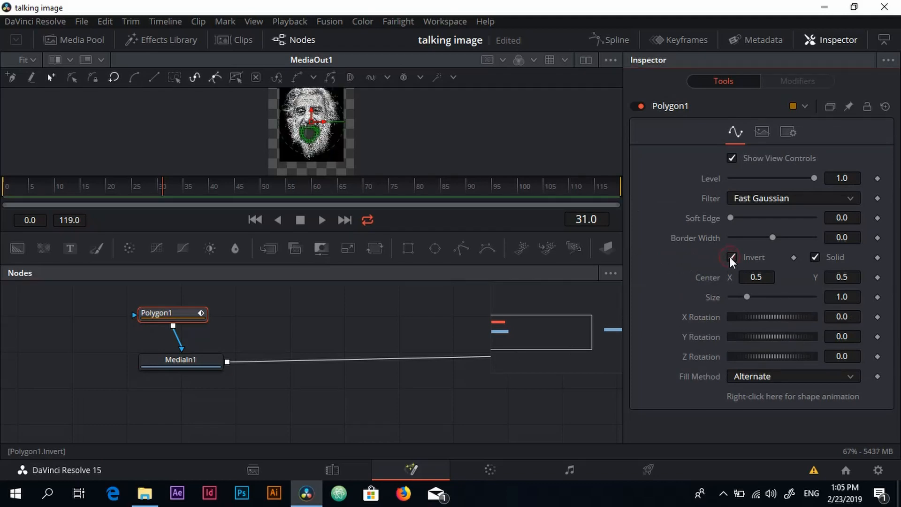
{"action": "left_click", "coordinate": [731, 257]}
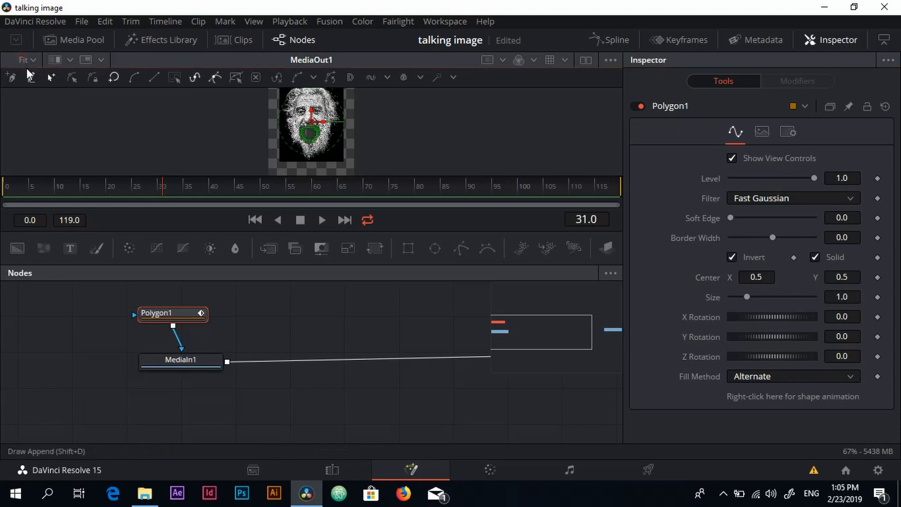
{"action": "left_click", "coordinate": [24, 60]}
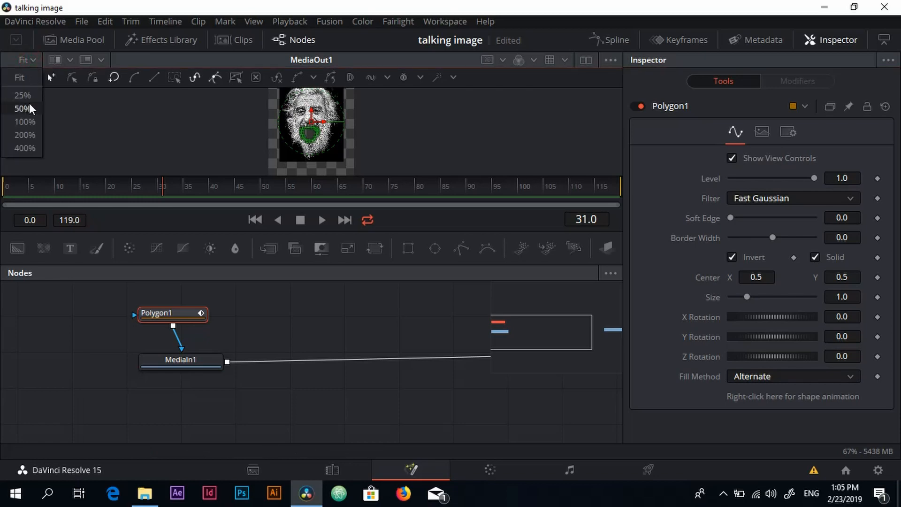
{"action": "left_click", "coordinate": [23, 95]}
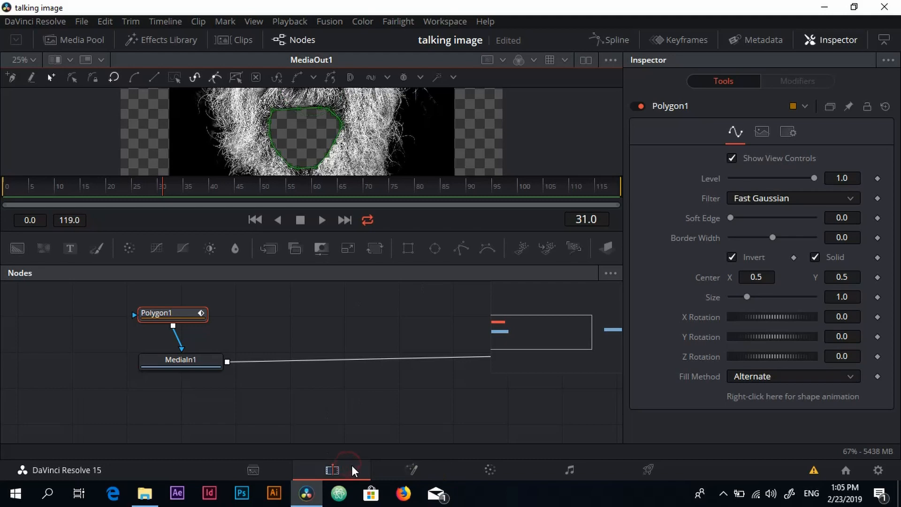
Step: Stack the second clip on V2 above the V1 clip at 00:00 and play back
{"action": "left_click", "coordinate": [331, 470]}
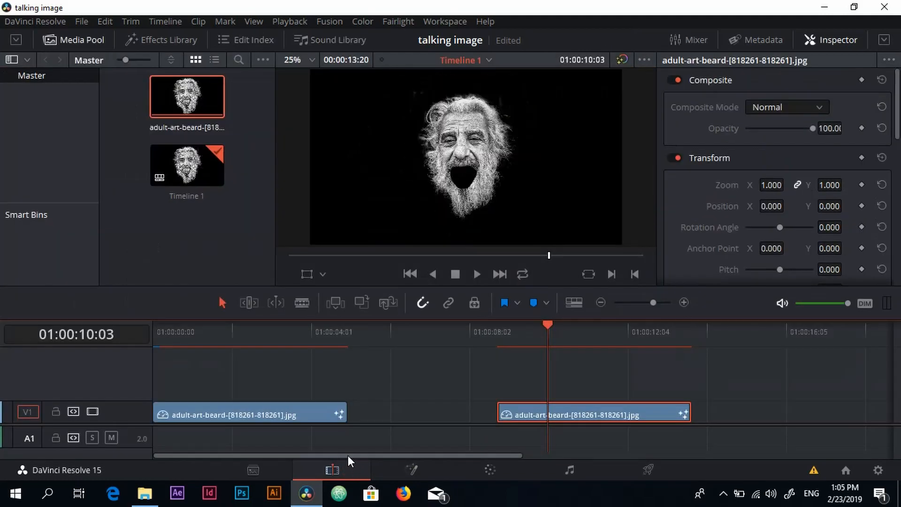
{"action": "mouse_move", "coordinate": [464, 183]}
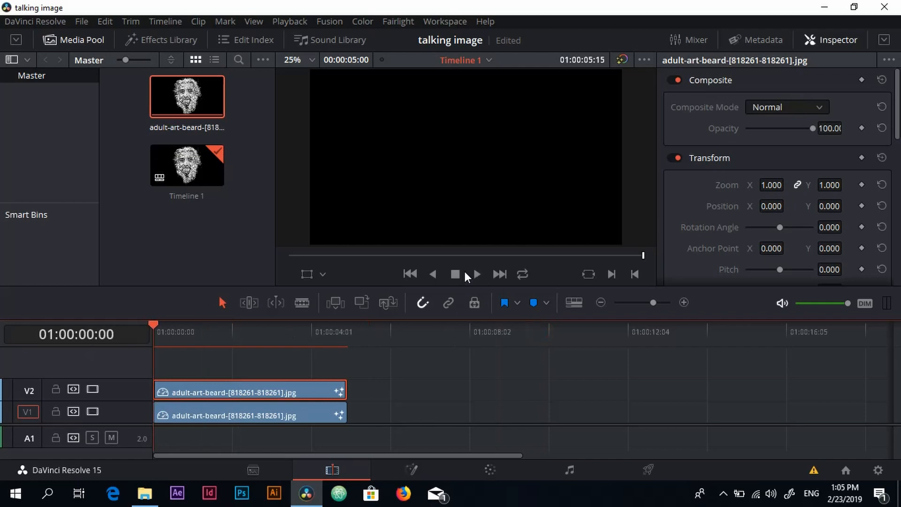
{"action": "left_click", "coordinate": [186, 165]}
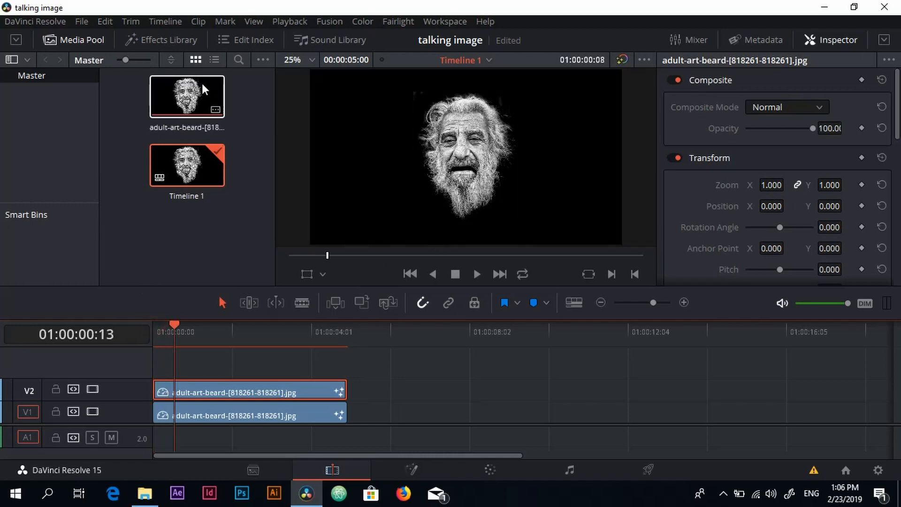
Step: Add a Solid Color generator from the Effects Library generators to the timeline and select it
{"action": "left_click", "coordinate": [167, 40]}
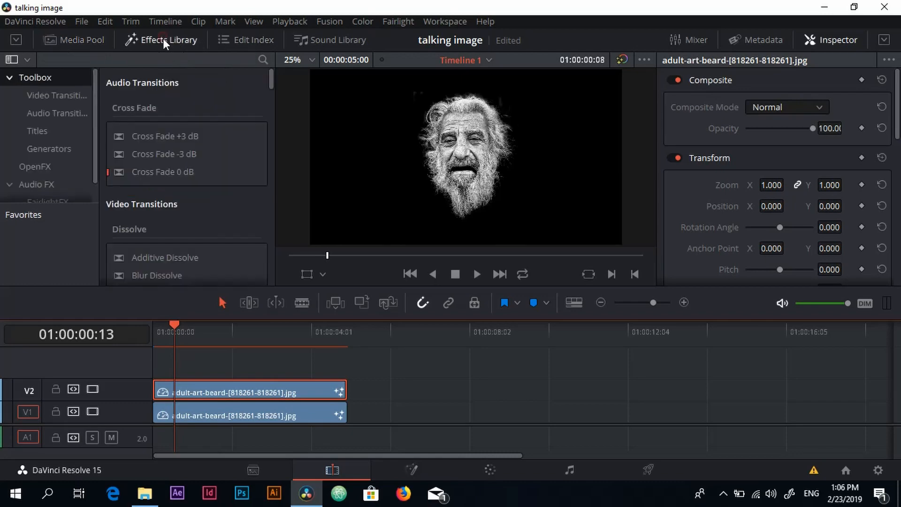
{"action": "left_click", "coordinate": [49, 149]}
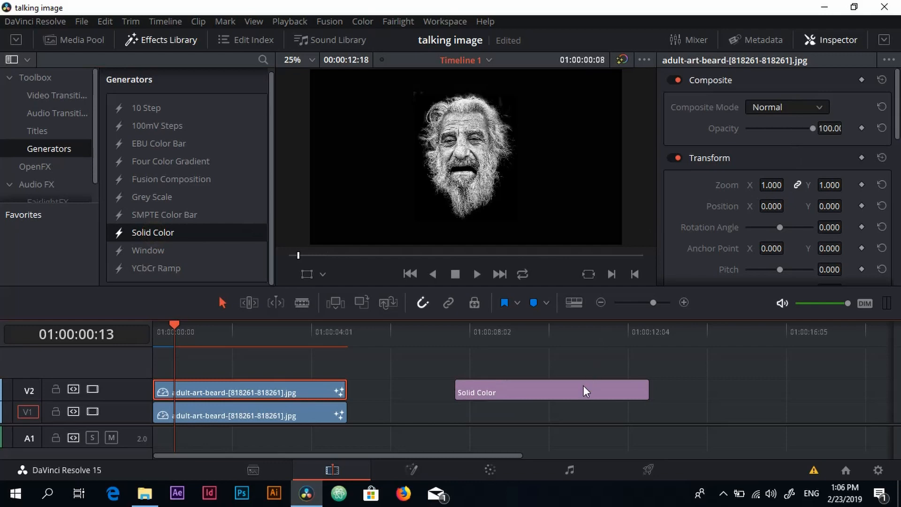
{"action": "left_click", "coordinate": [550, 392]}
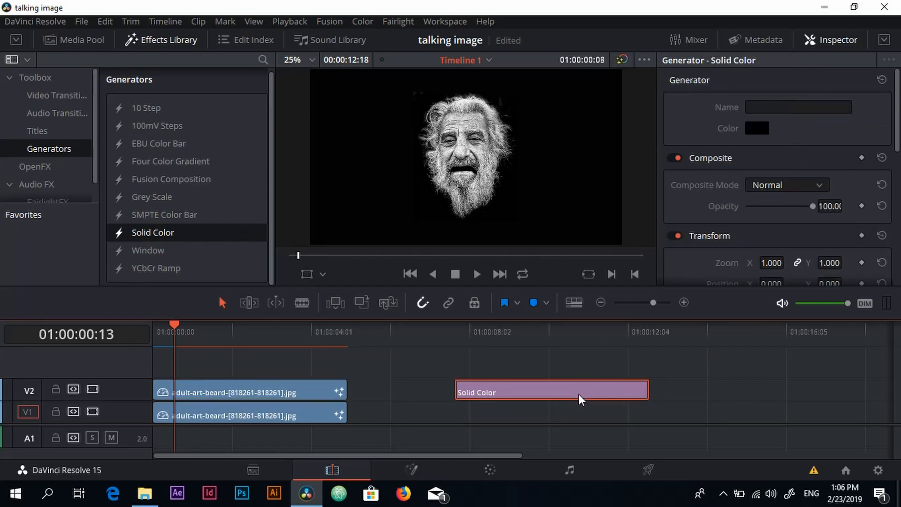
Step: Set the solid's Color to red (#ff0000) in the Inspector colour picker
{"action": "left_click", "coordinate": [757, 128]}
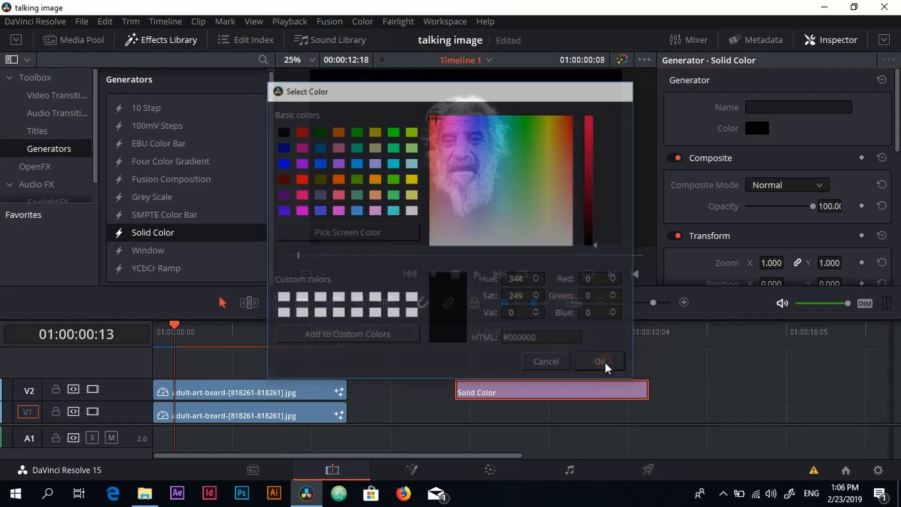
{"action": "left_click", "coordinate": [600, 361]}
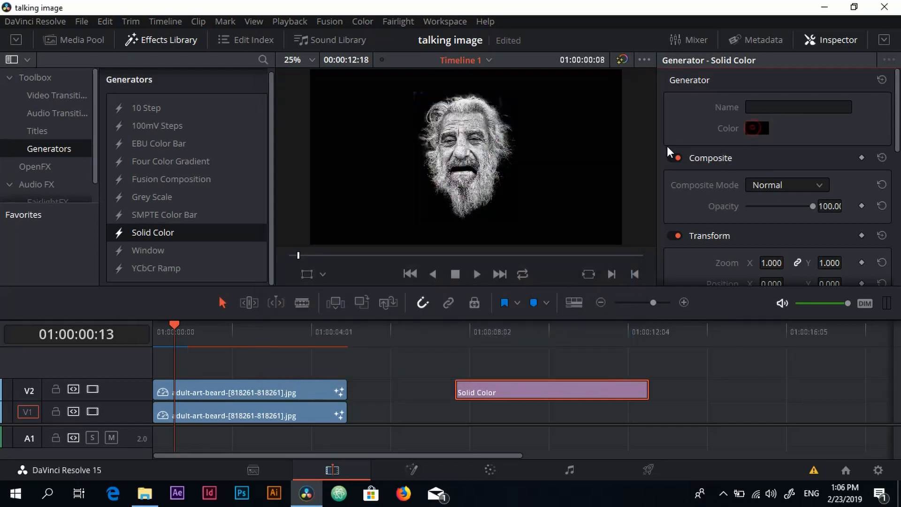
{"action": "left_click", "coordinate": [757, 129]}
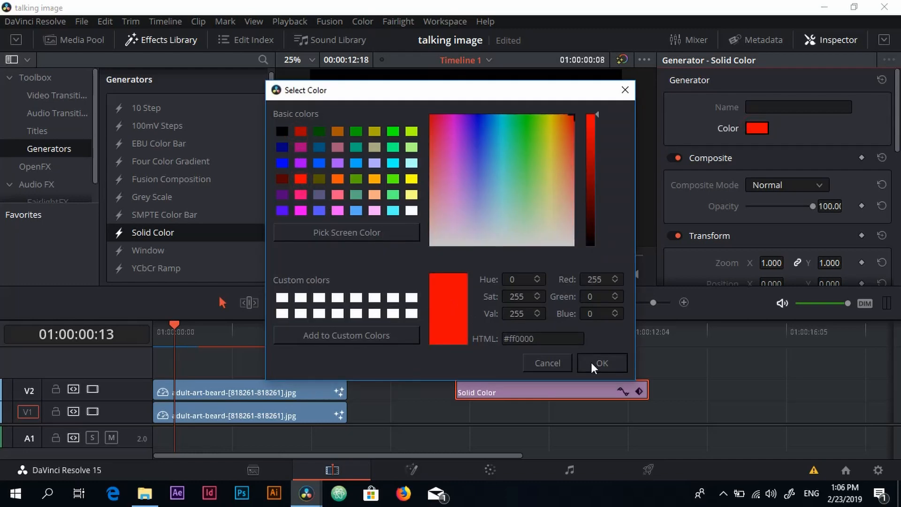
{"action": "left_click", "coordinate": [601, 362]}
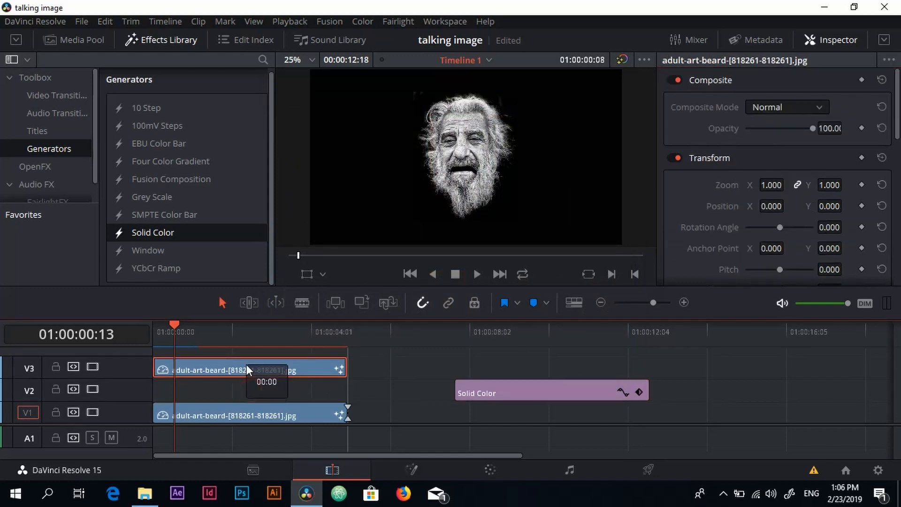
Step: Shrink the red solid to a mouth-sized patch and place it on V1 beneath both photo copies
{"action": "left_click", "coordinate": [549, 392]}
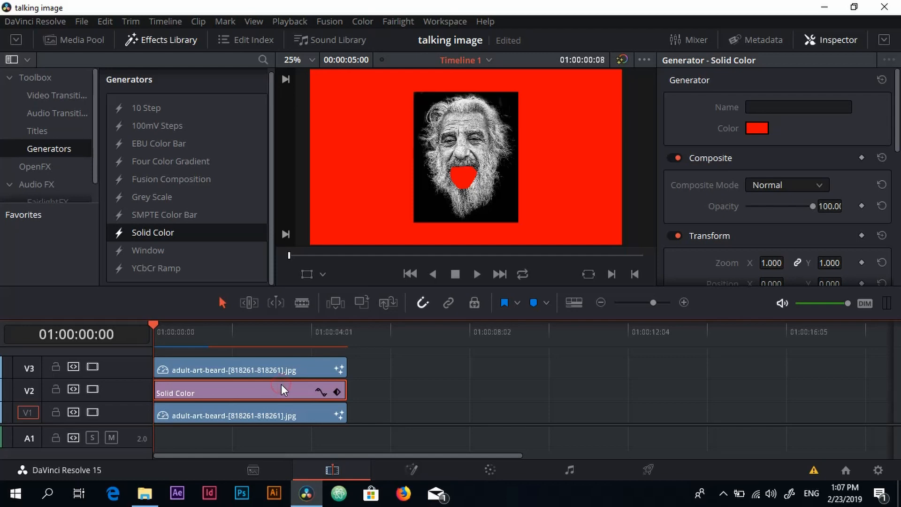
{"action": "mouse_move", "coordinate": [320, 345]}
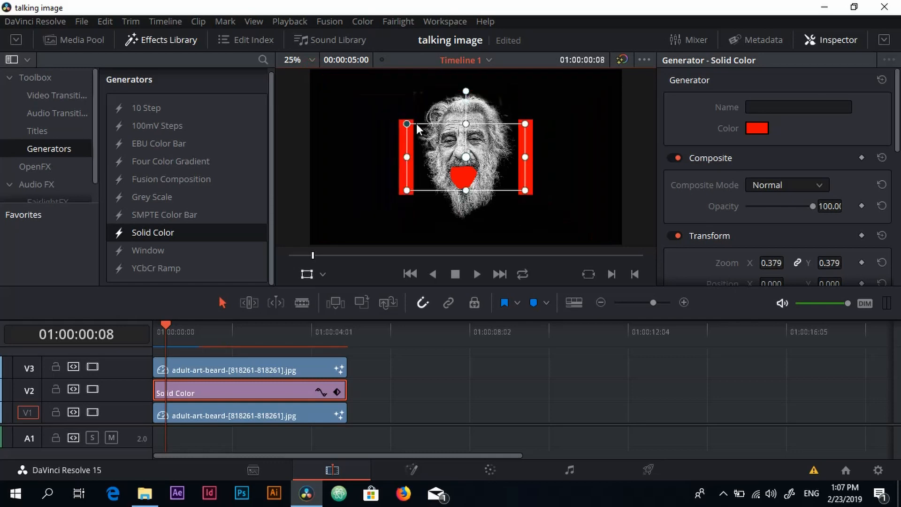
{"action": "left_click_drag", "start_coordinate": [407, 124], "coordinate": [424, 135]}
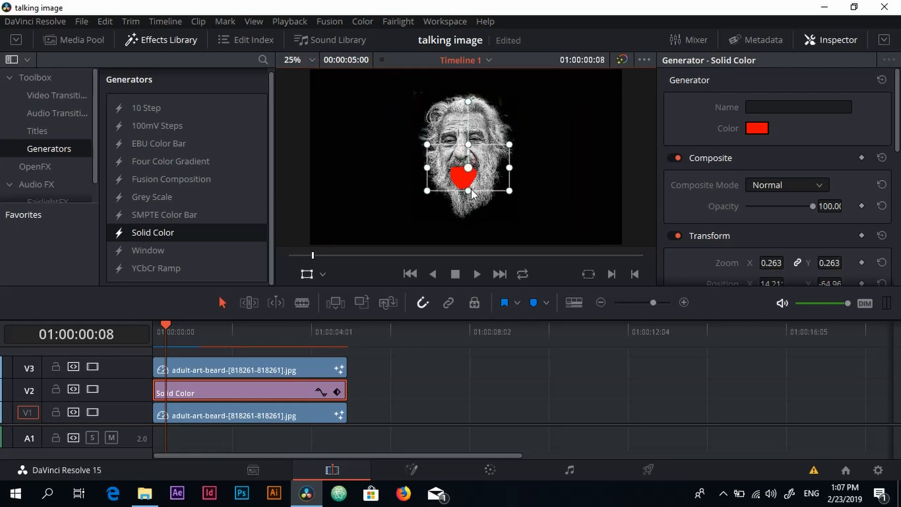
{"action": "left_click_drag", "start_coordinate": [247, 393], "coordinate": [445, 392]}
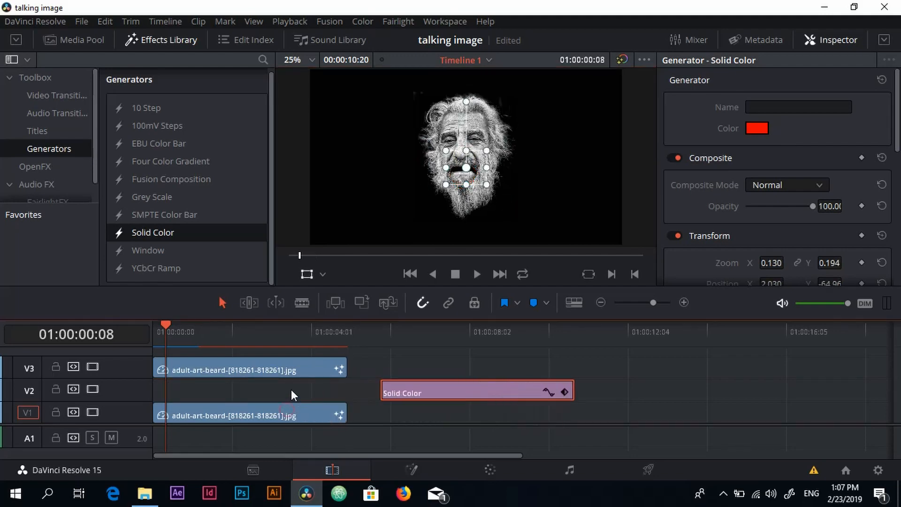
{"action": "left_click", "coordinate": [230, 393]}
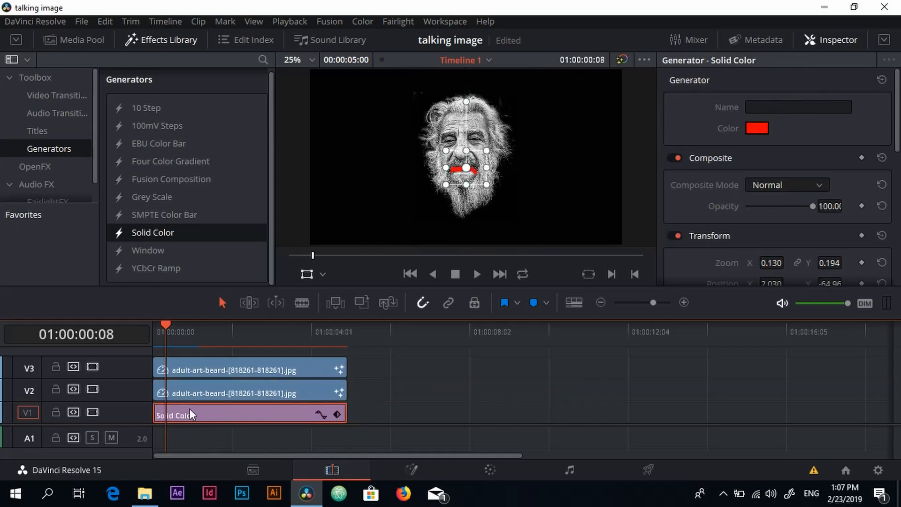
{"action": "mouse_move", "coordinate": [203, 407]}
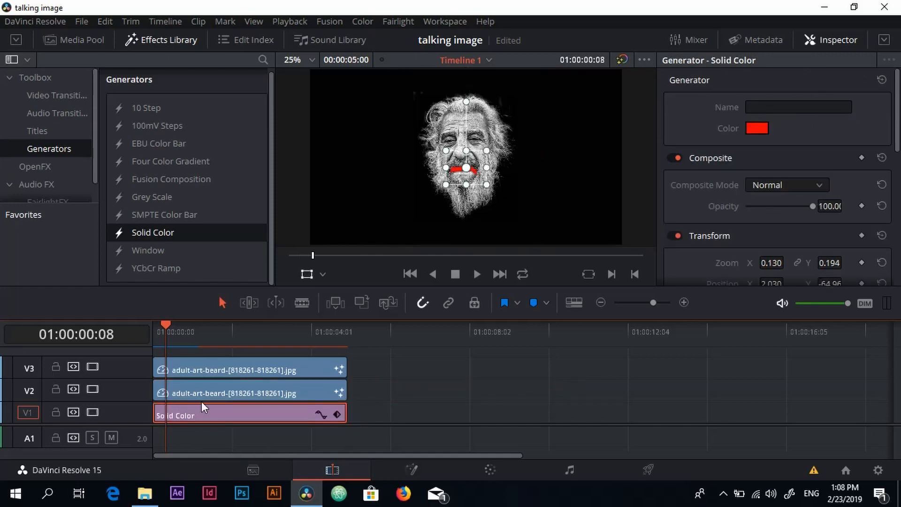
{"action": "mouse_move", "coordinate": [161, 356]}
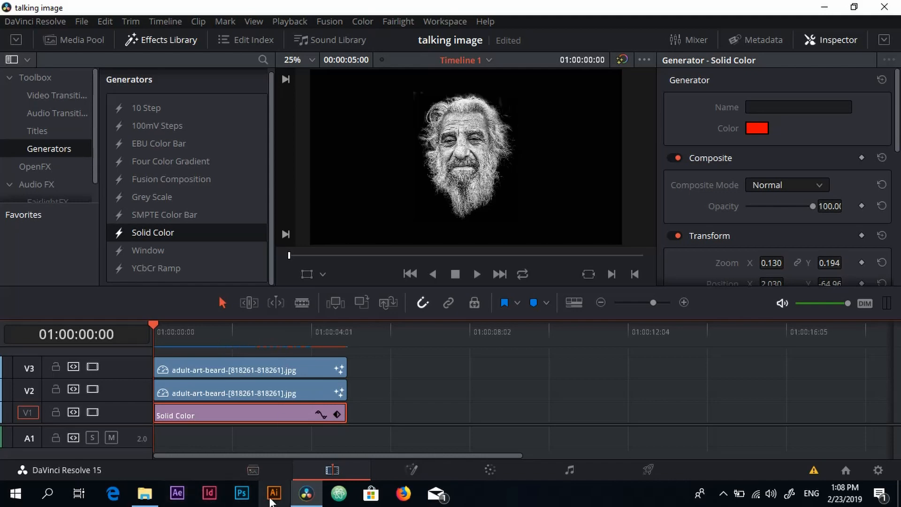
{"action": "mouse_move", "coordinate": [181, 493]}
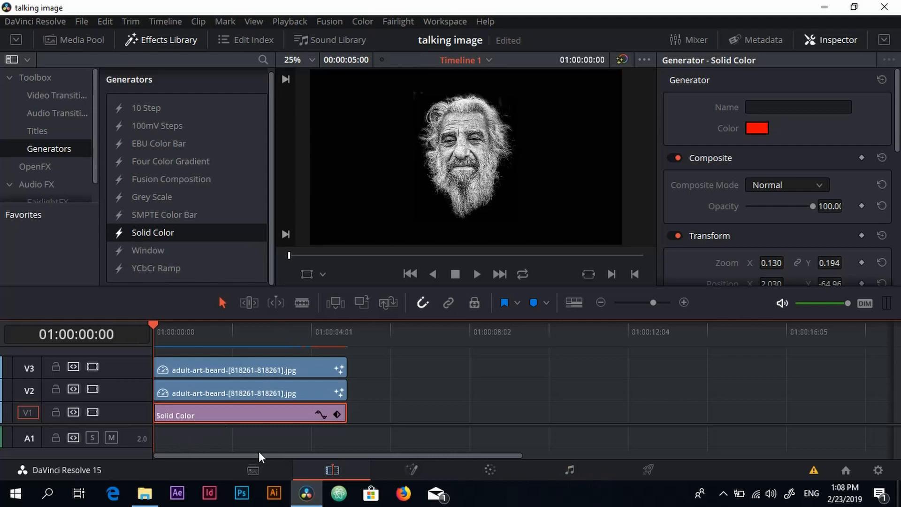
{"action": "mouse_move", "coordinate": [466, 168]}
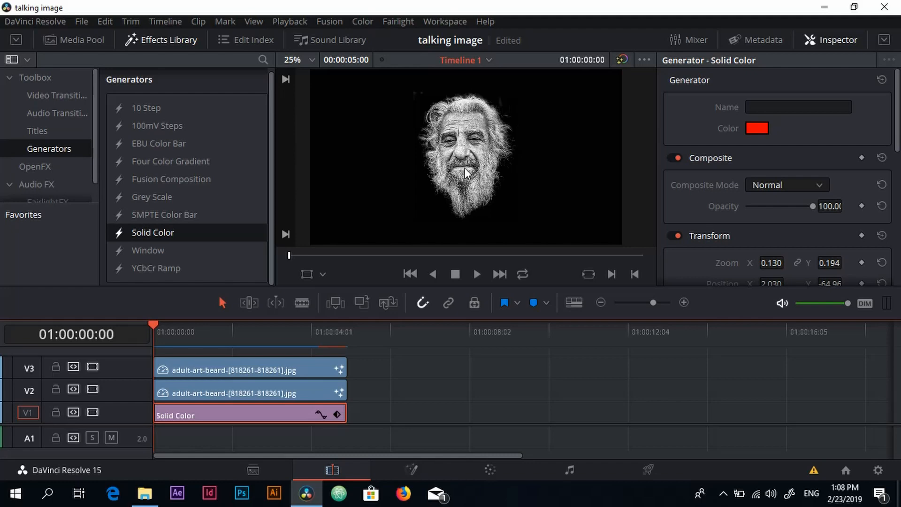
{"action": "mouse_move", "coordinate": [462, 185]}
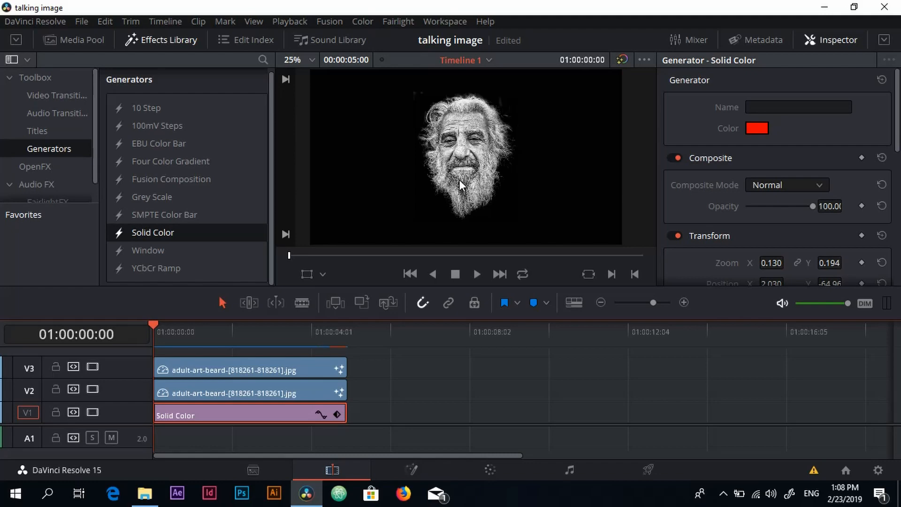
{"action": "mouse_move", "coordinate": [519, 404]}
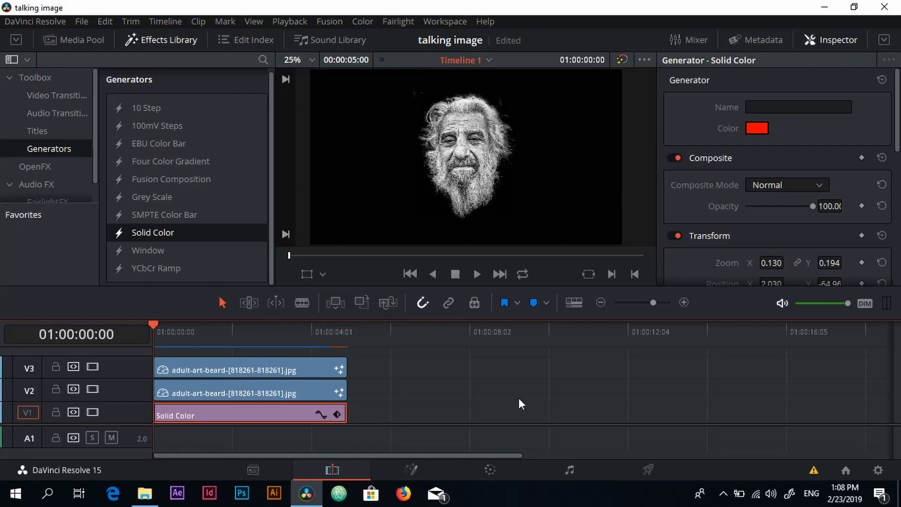
{"action": "mouse_move", "coordinate": [658, 505]}
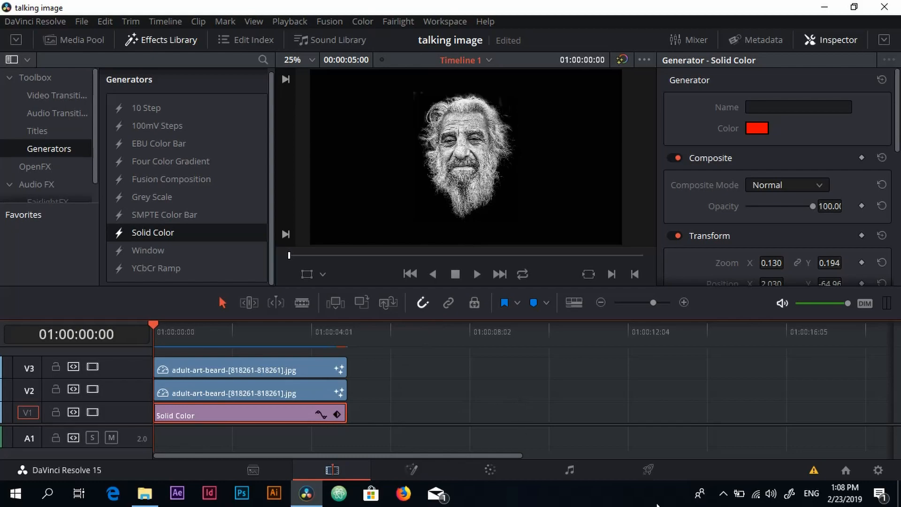